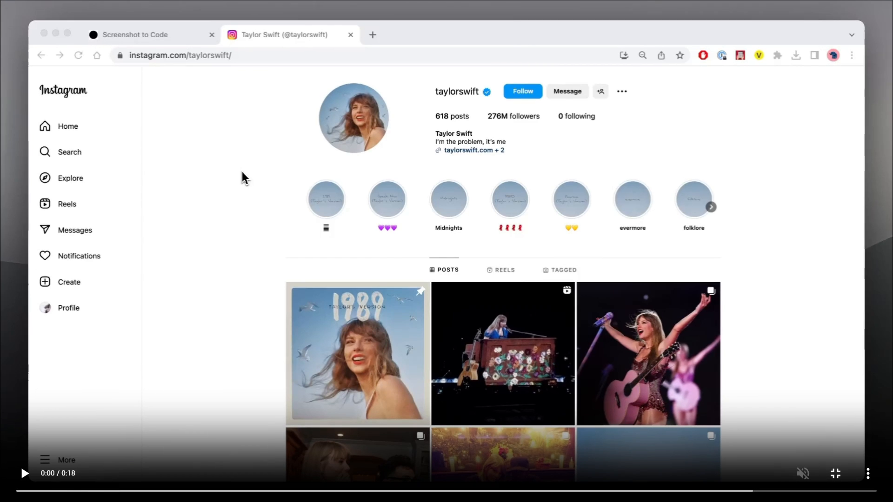
mouse_move(358, 211)
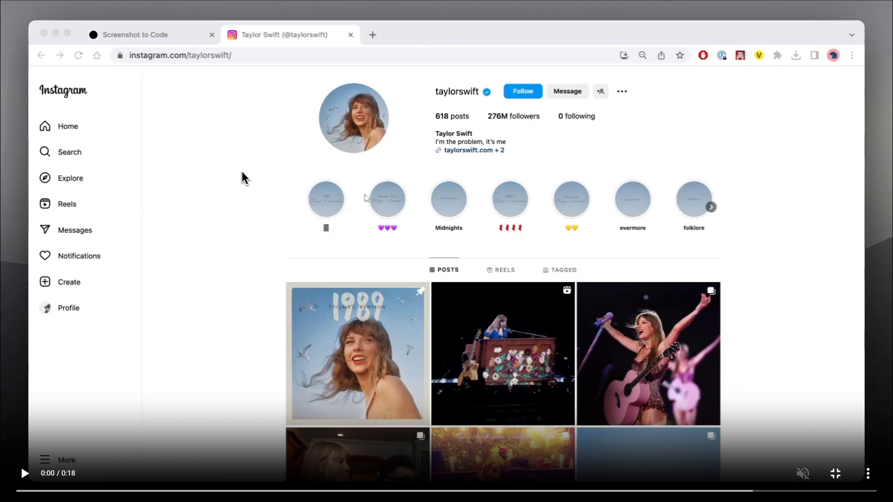
mouse_move(302, 225)
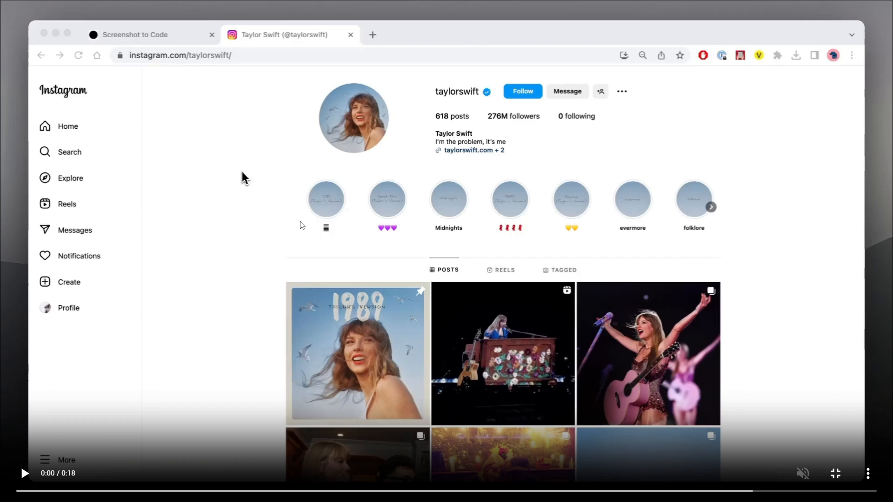
mouse_move(622, 243)
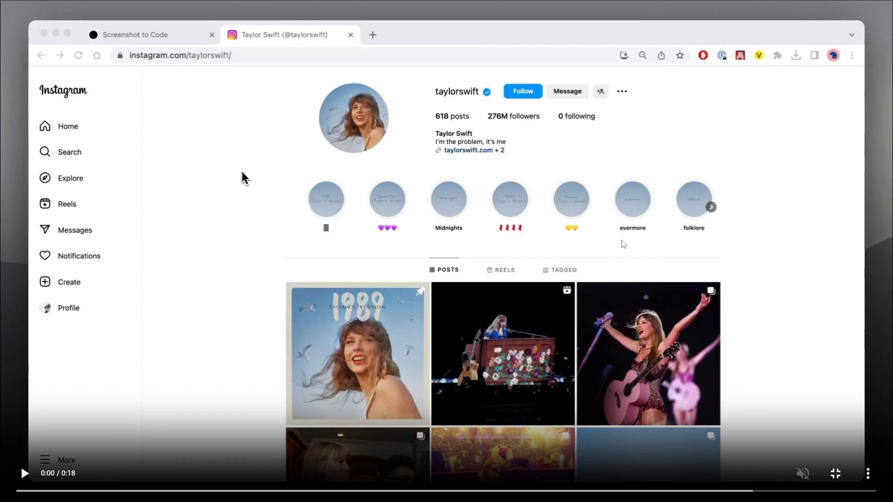
mouse_move(396, 243)
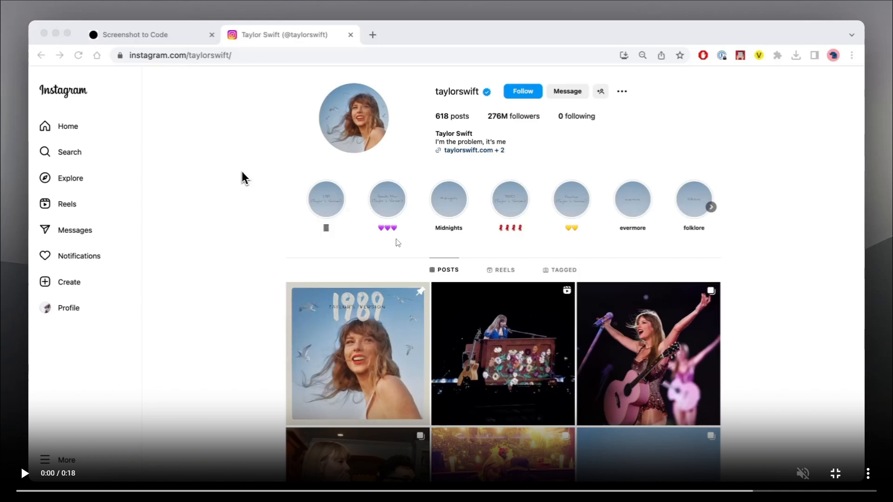
Upload the Instagram profile screenshot and generate its replica with bio, highlights and post grid.
left_click(23, 473)
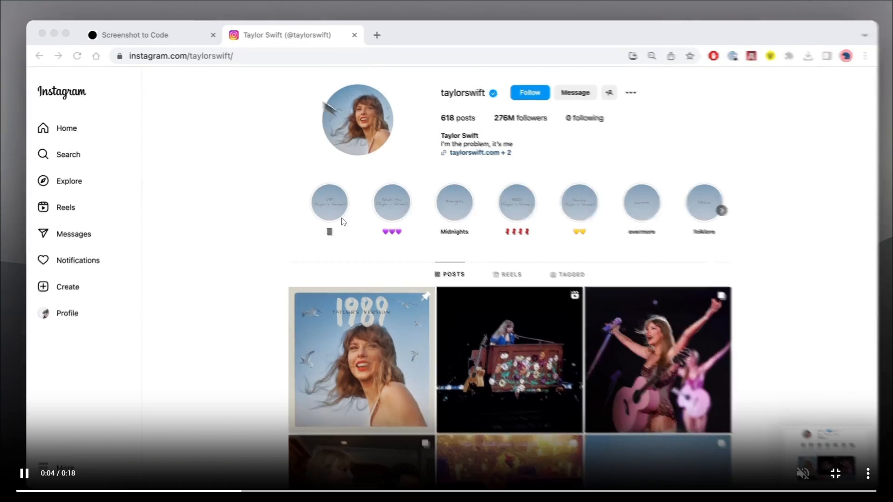
left_click(136, 35)
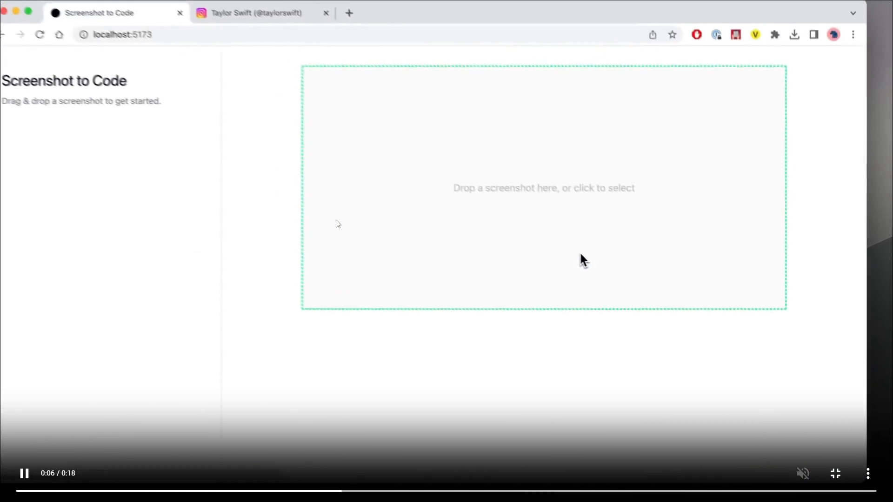
left_click(543, 188)
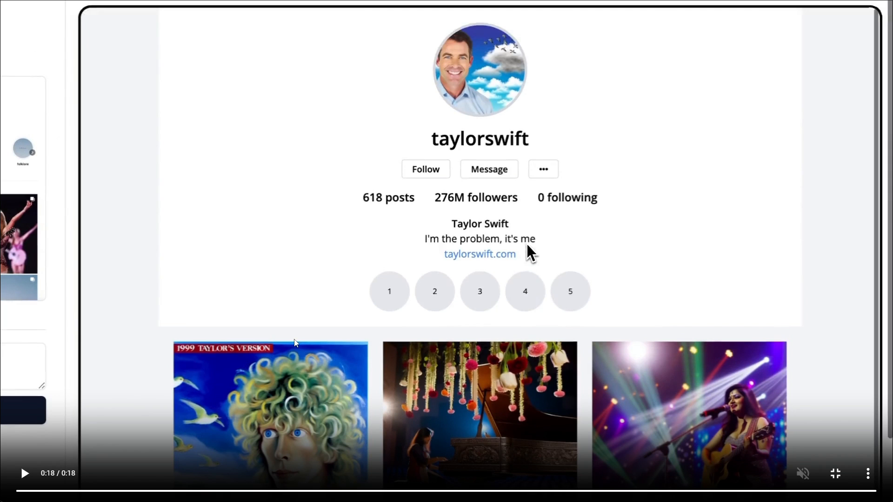
mouse_move(614, 348)
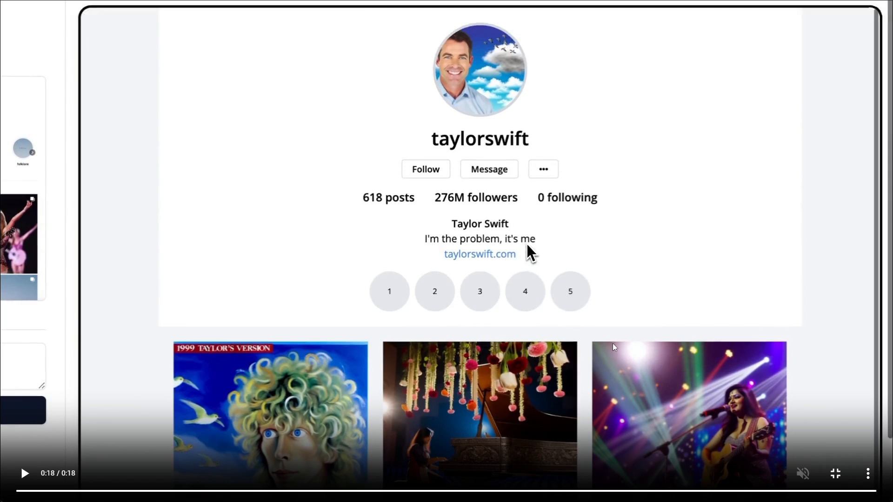
mouse_move(316, 357)
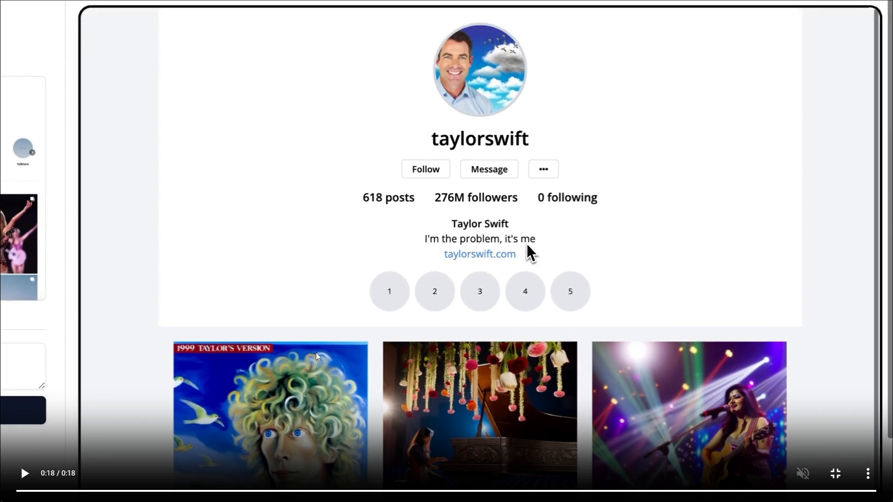
mouse_move(320, 360)
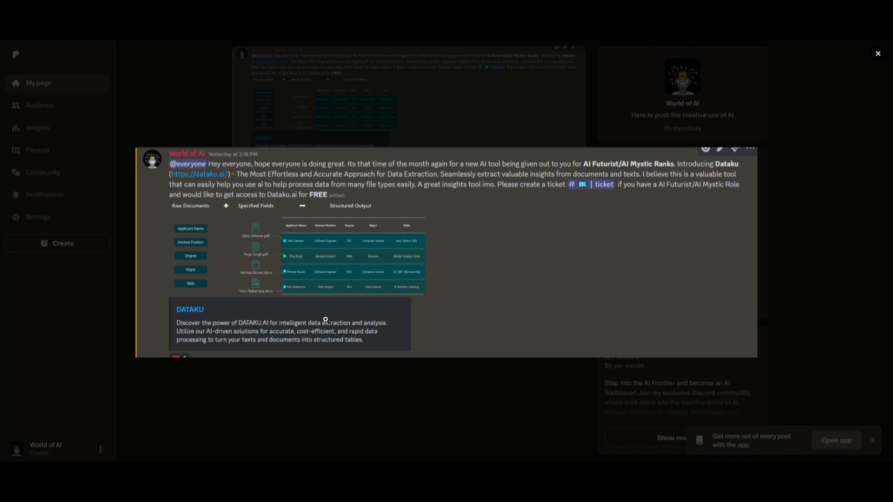
mouse_move(224, 208)
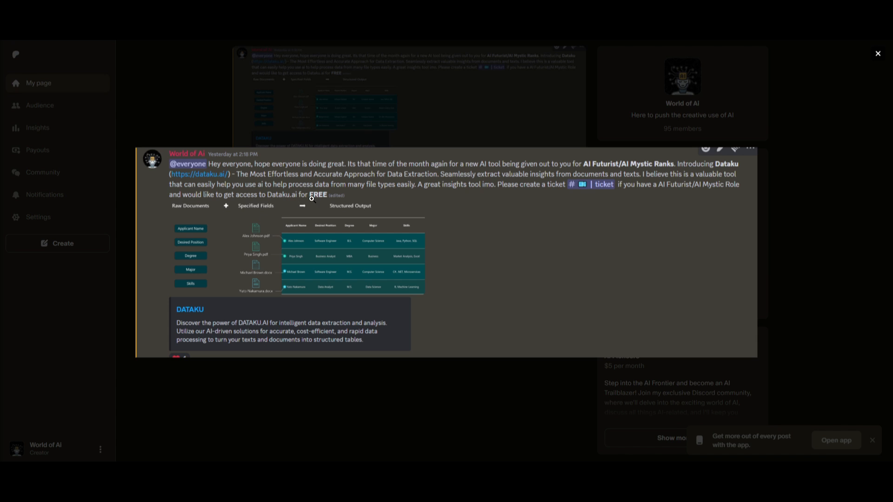
mouse_move(411, 188)
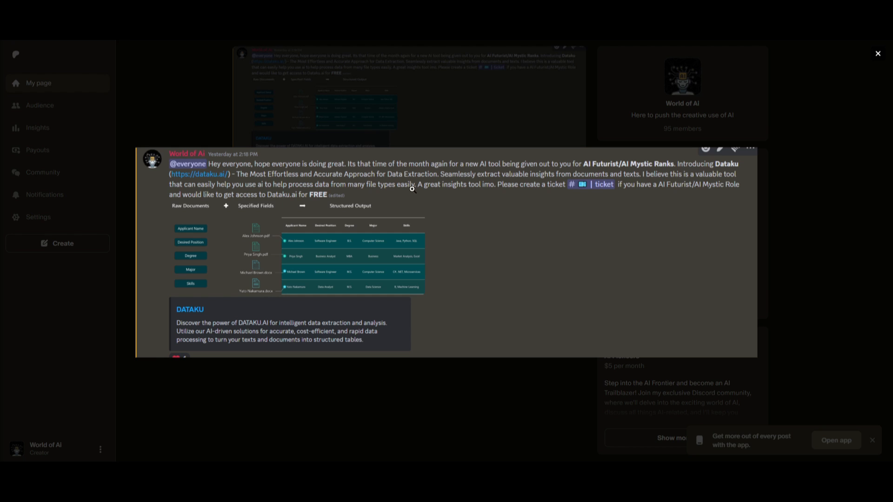
mouse_move(322, 268)
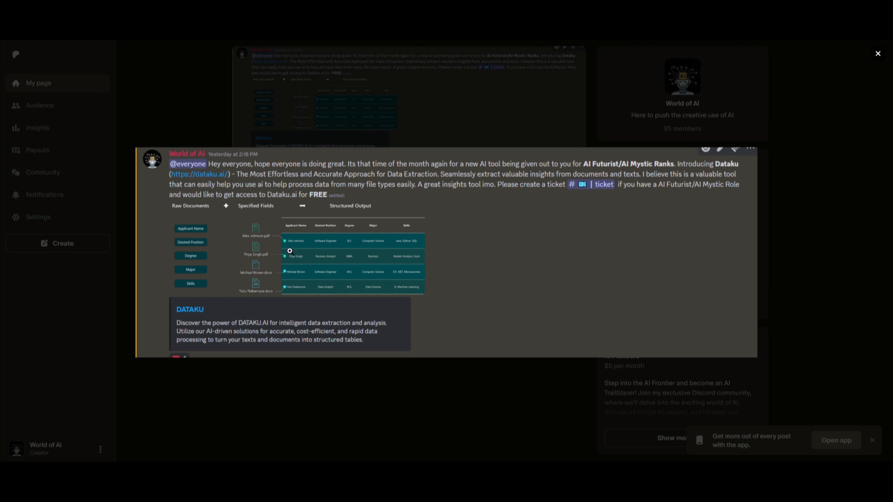
mouse_move(422, 243)
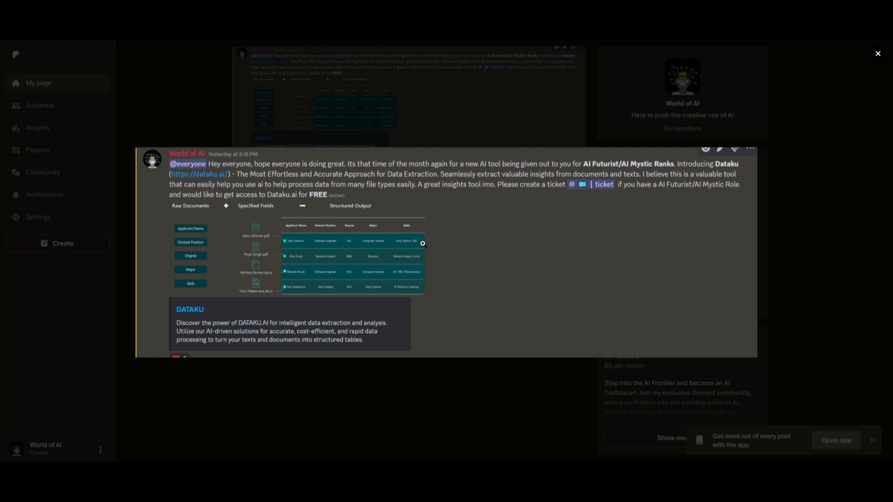
mouse_move(358, 268)
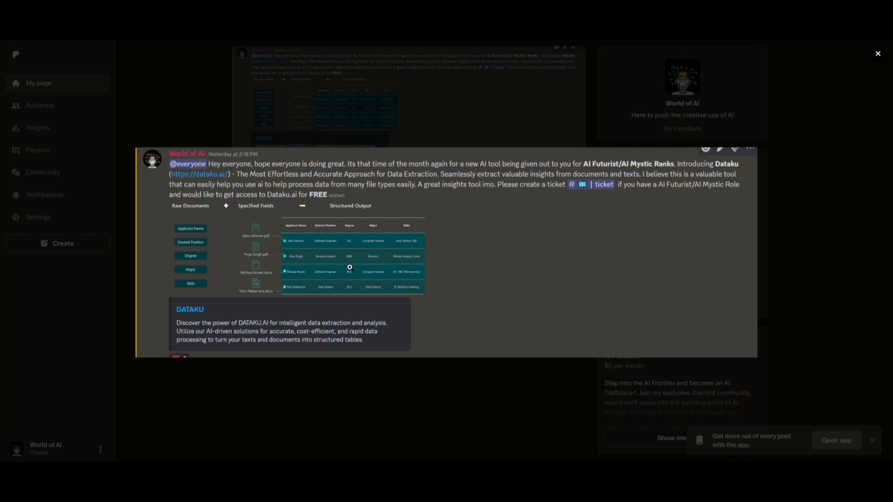
mouse_move(344, 289)
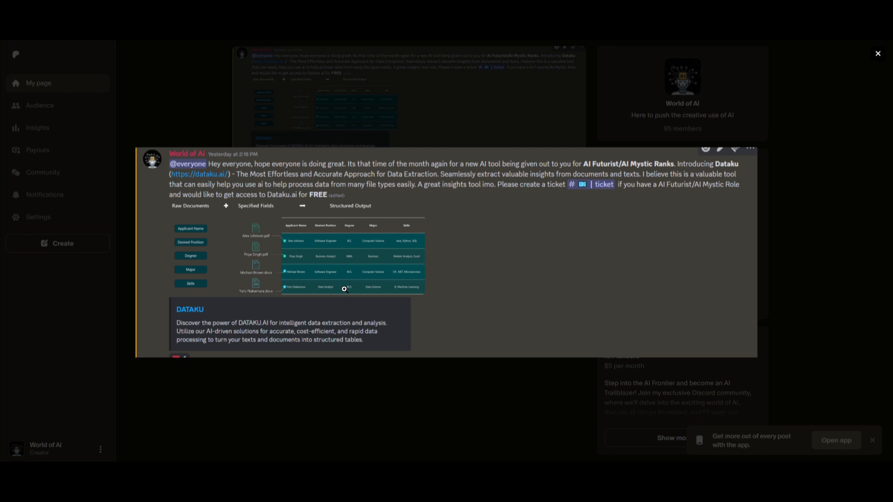
mouse_move(238, 233)
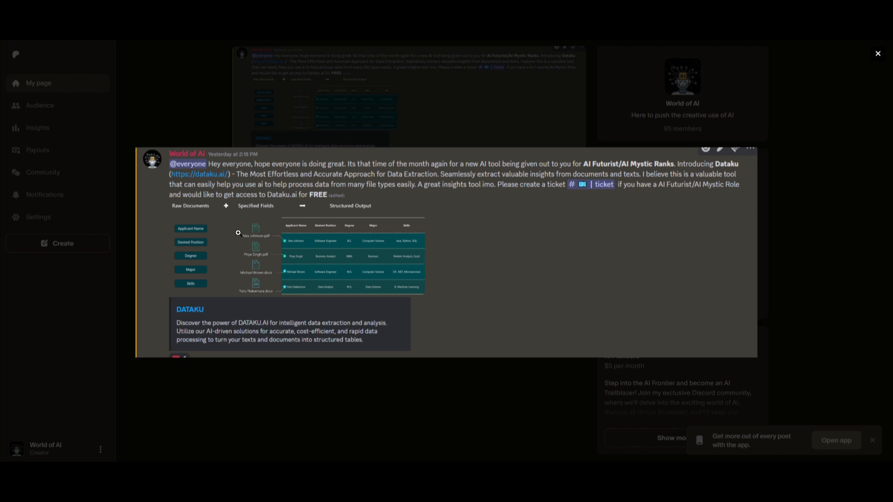
mouse_move(238, 233)
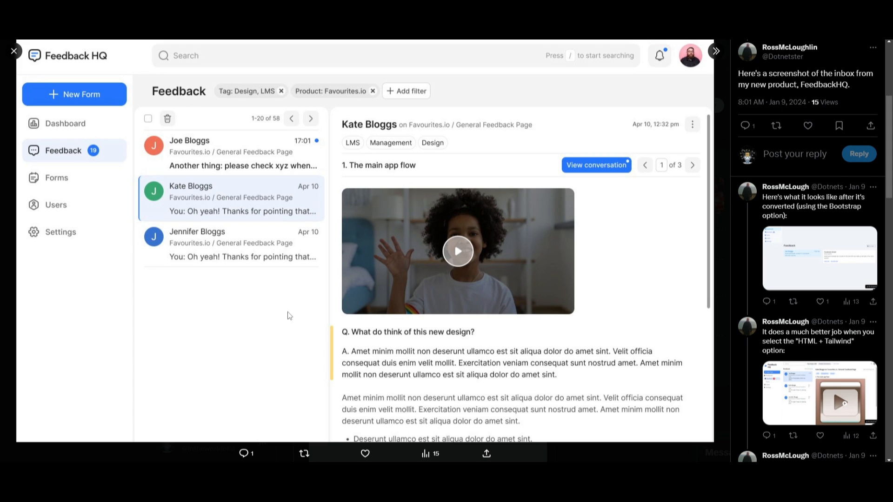
mouse_move(451, 292)
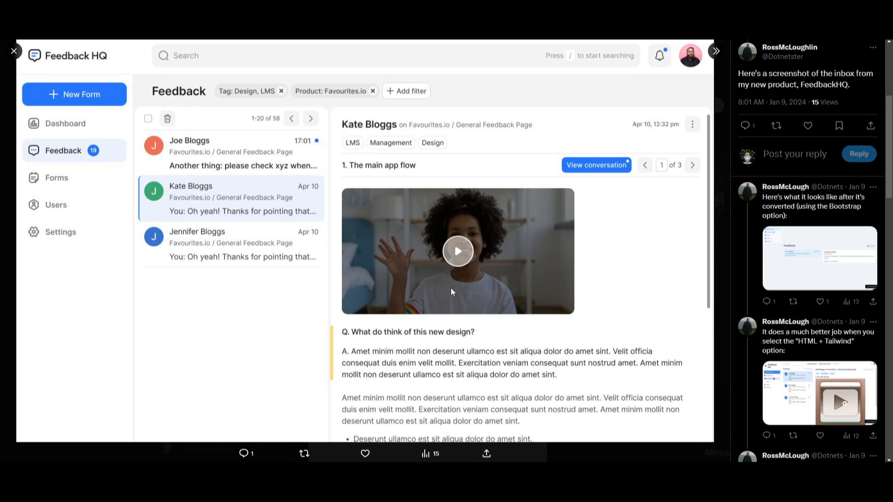
mouse_move(789, 63)
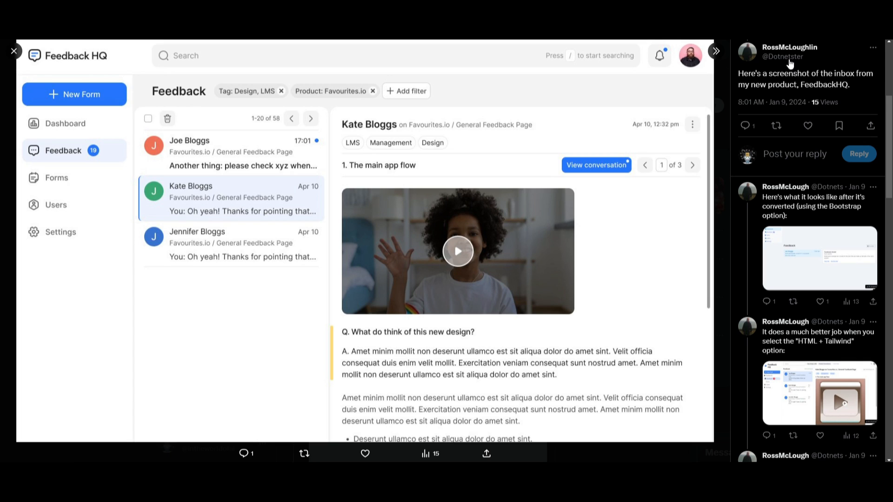
mouse_move(557, 125)
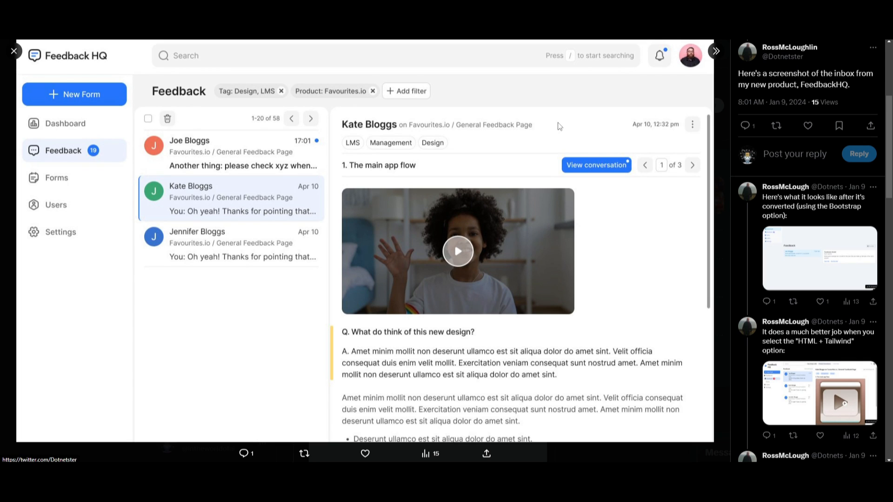
mouse_move(333, 191)
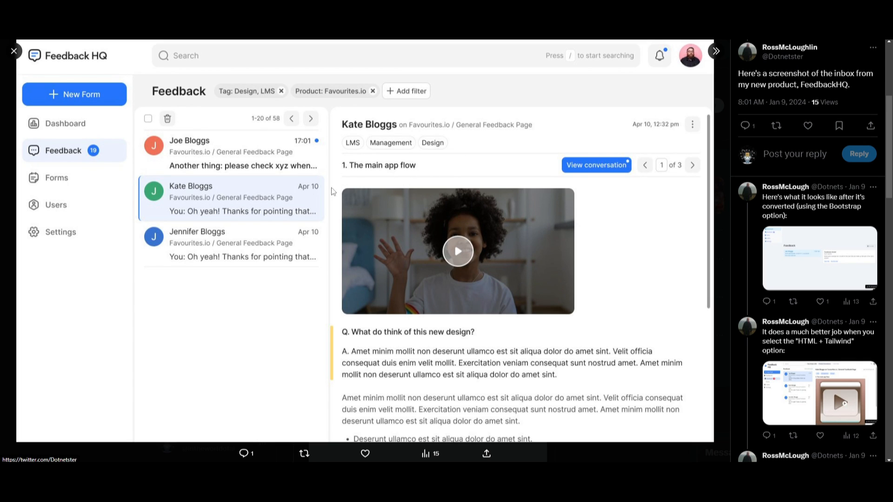
mouse_move(764, 94)
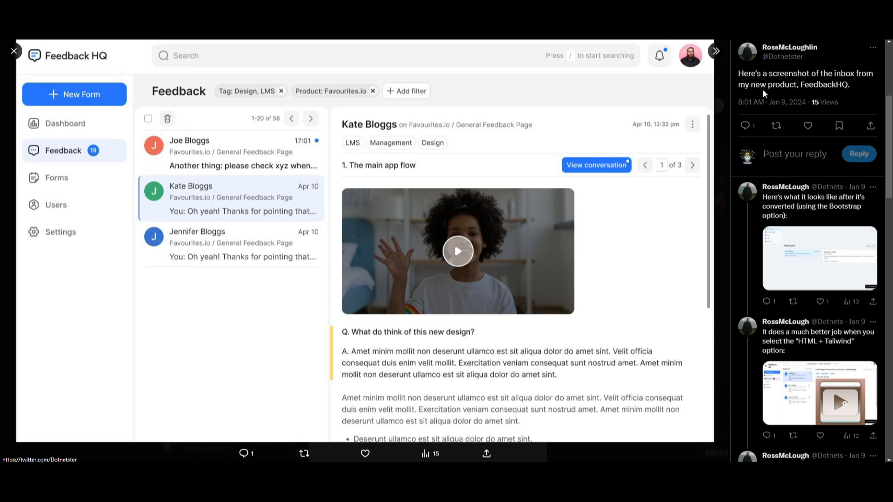
mouse_move(150, 176)
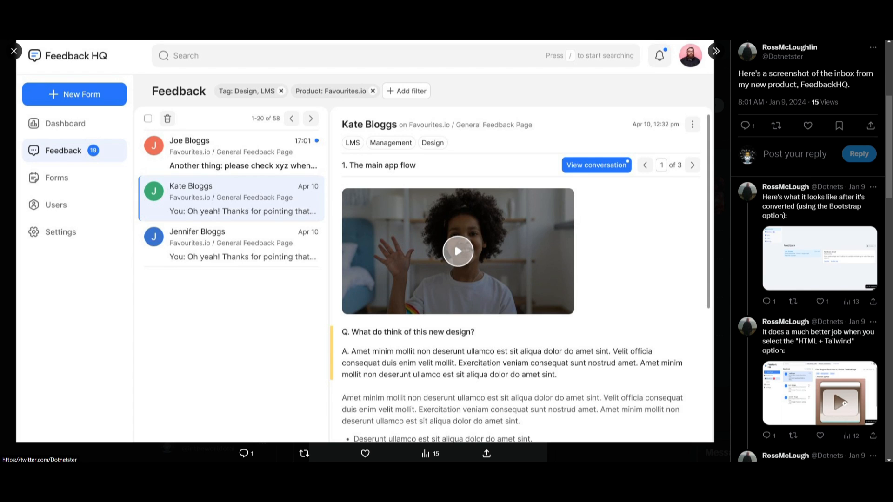
mouse_move(803, 231)
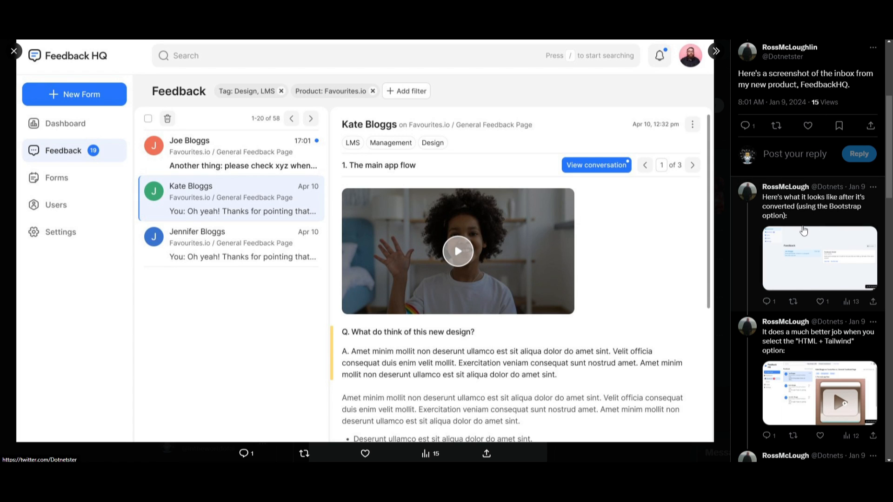
mouse_move(571, 228)
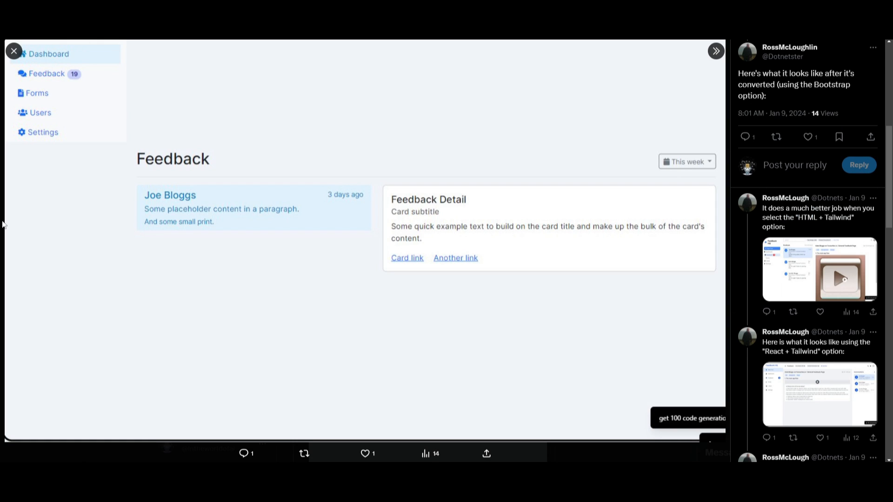
mouse_move(336, 320)
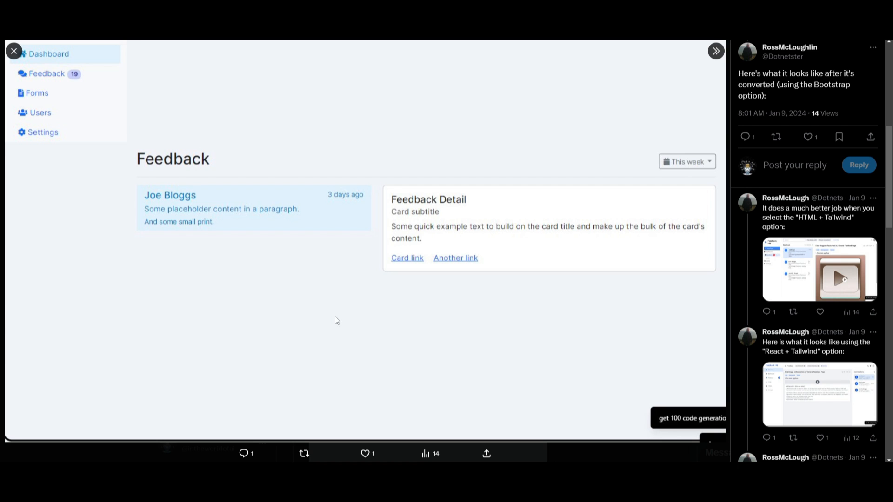
mouse_move(888, 274)
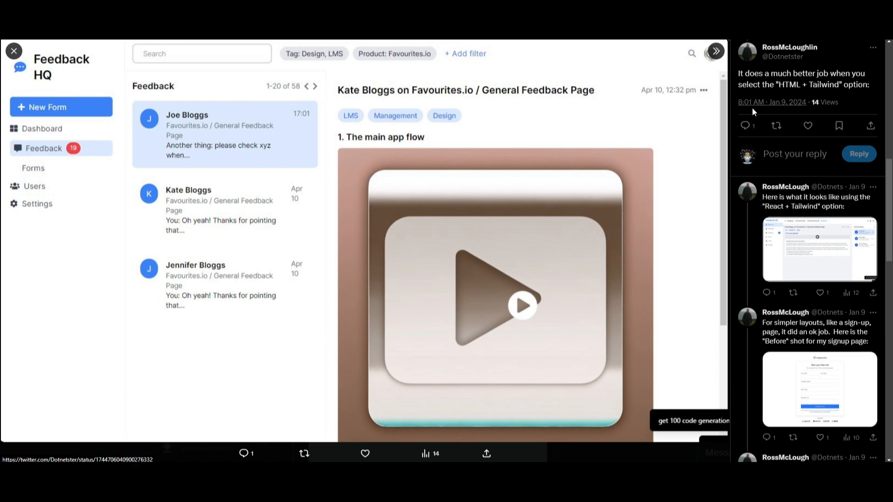
mouse_move(809, 95)
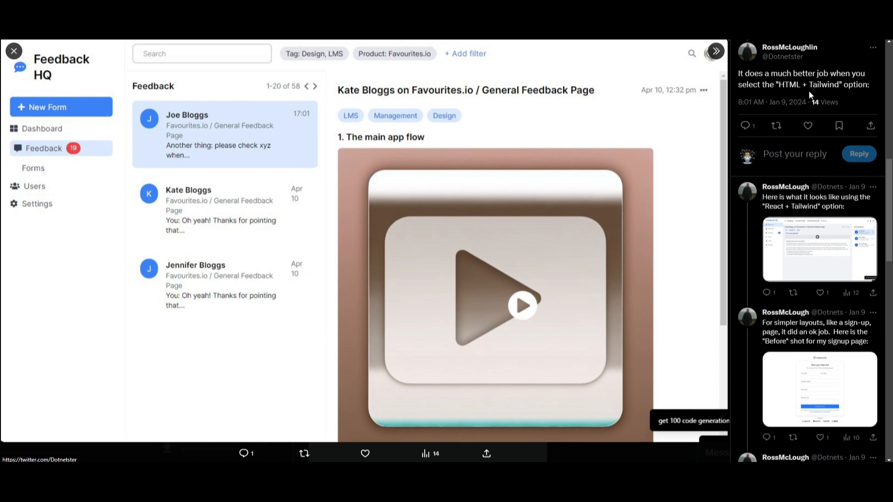
mouse_move(200, 272)
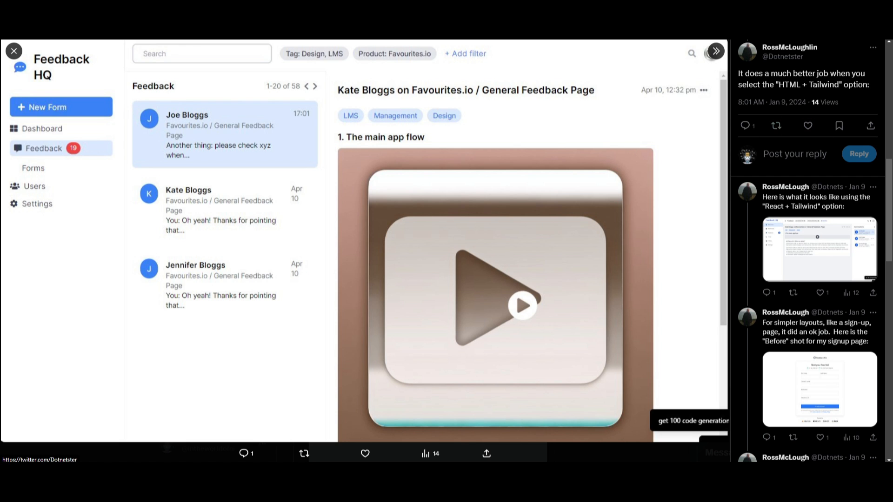
mouse_move(814, 233)
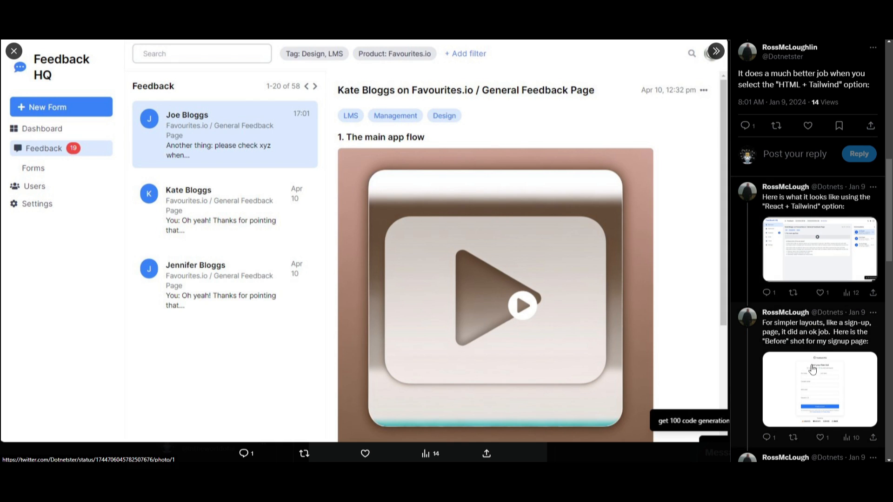
Enlarge the 'Before' Feedback HQ Start your free trial sign-up screenshot.
left_click(818, 390)
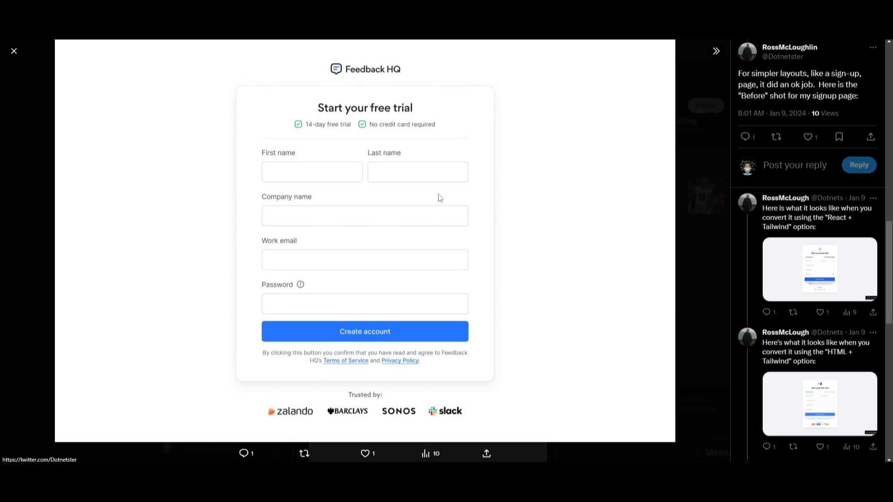
mouse_move(567, 90)
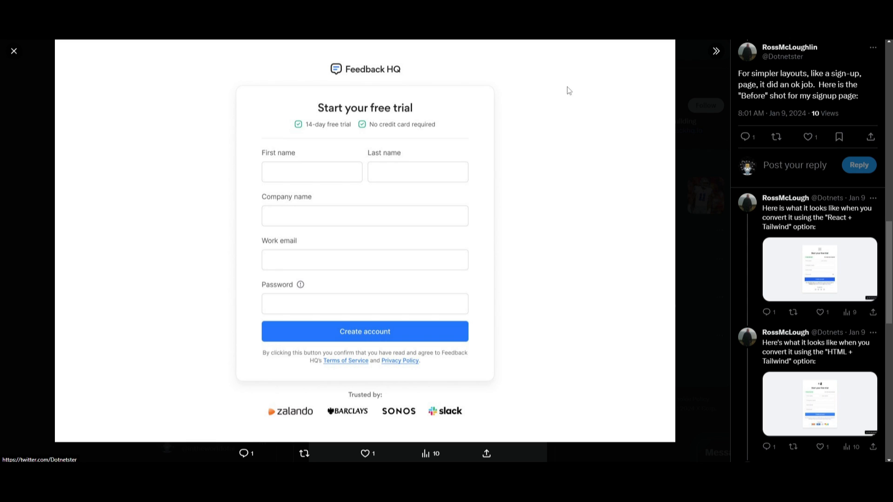
mouse_move(369, 198)
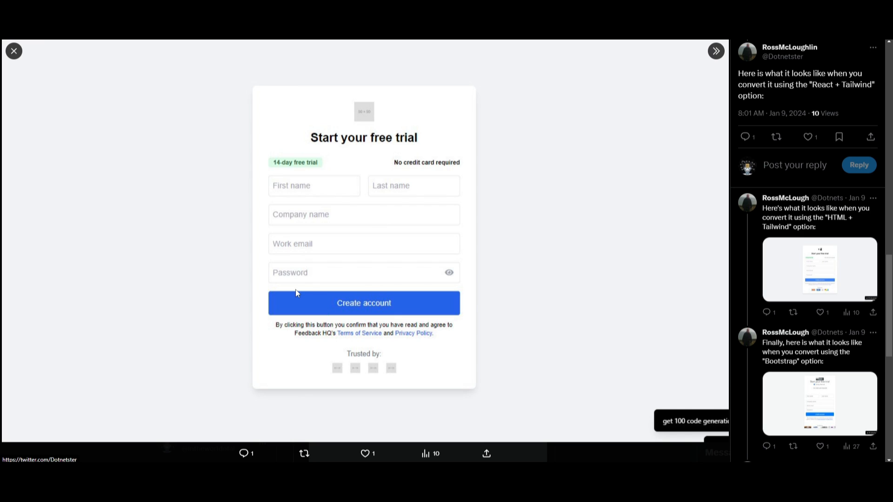
mouse_move(406, 272)
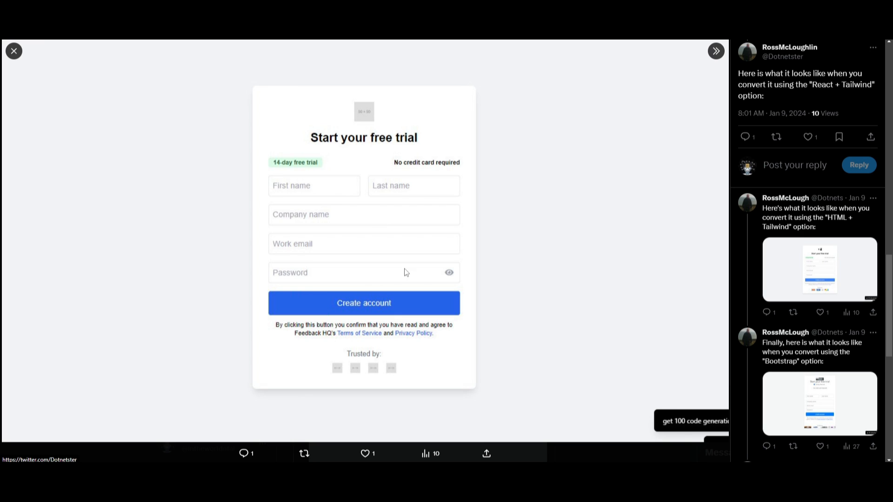
mouse_move(485, 172)
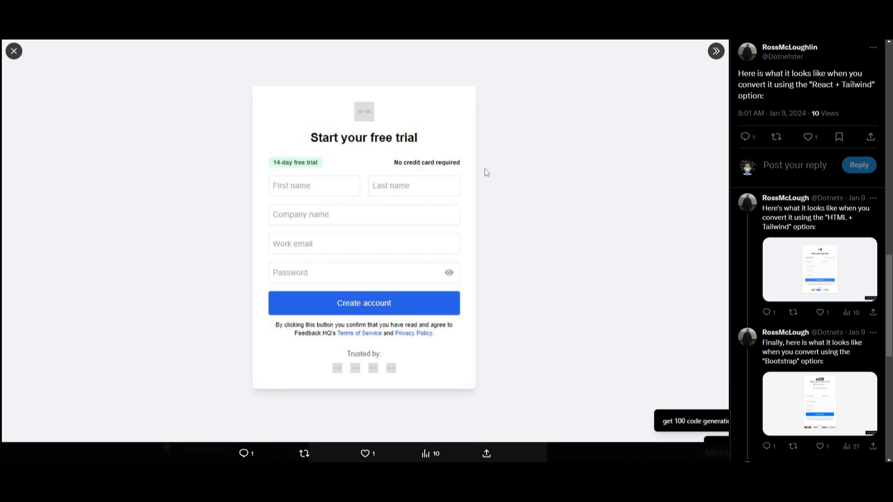
mouse_move(368, 218)
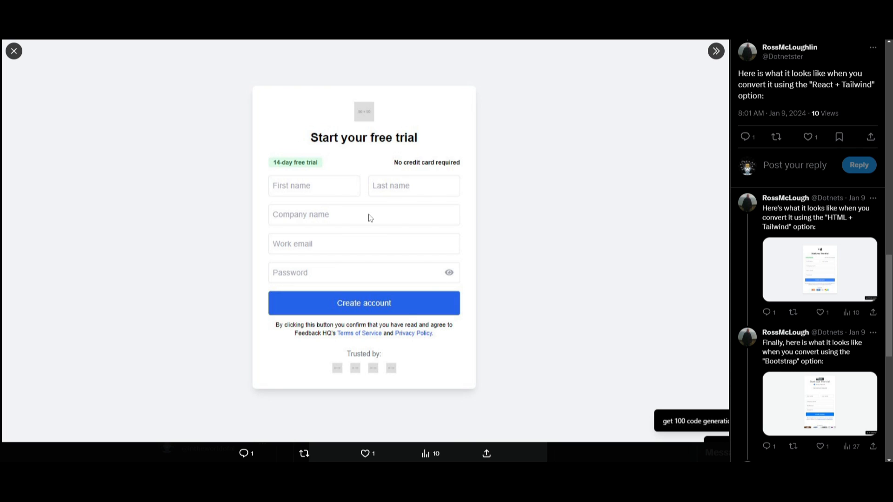
mouse_move(167, 114)
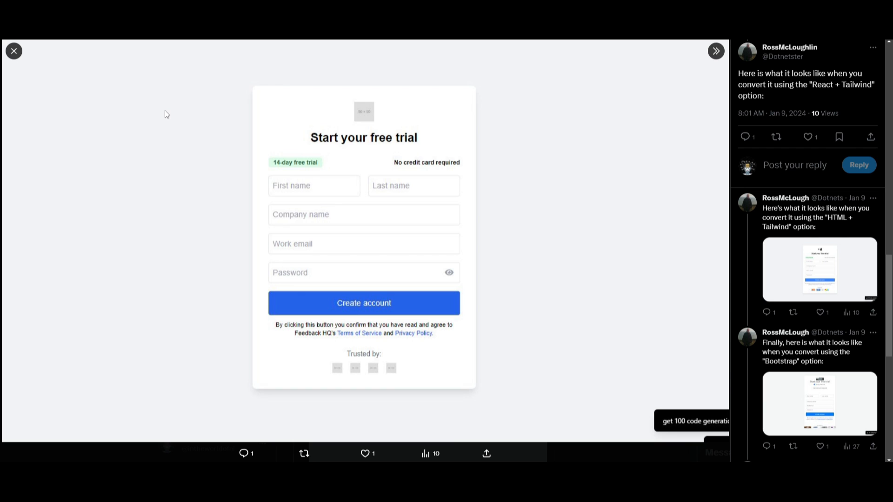
Review the Bootstrap version of the Feedback HQ sign-up page.
scroll("down", 3)
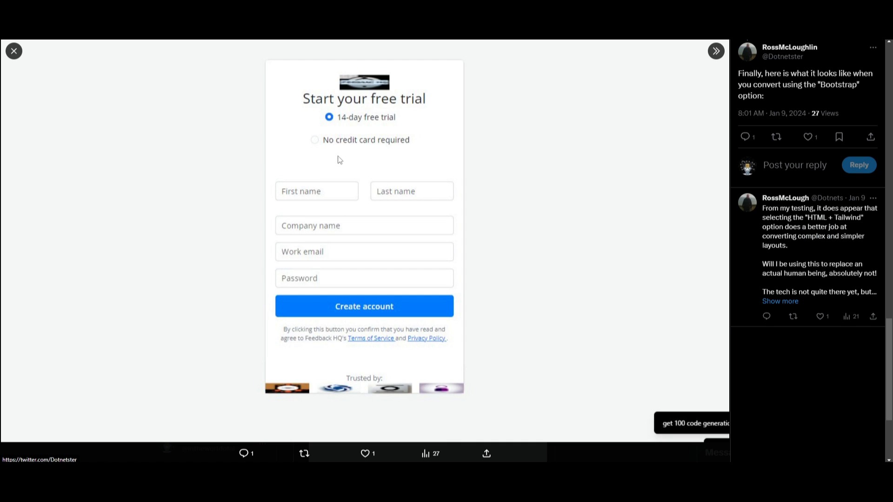
mouse_move(287, 114)
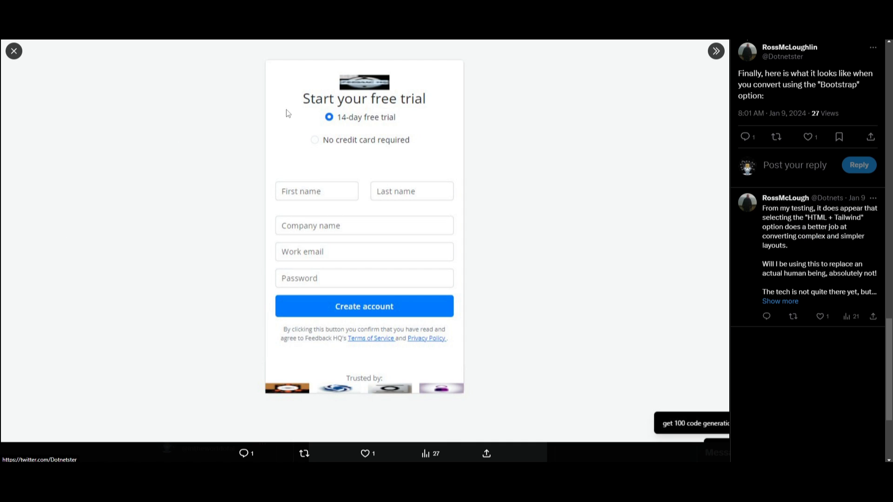
mouse_move(168, 132)
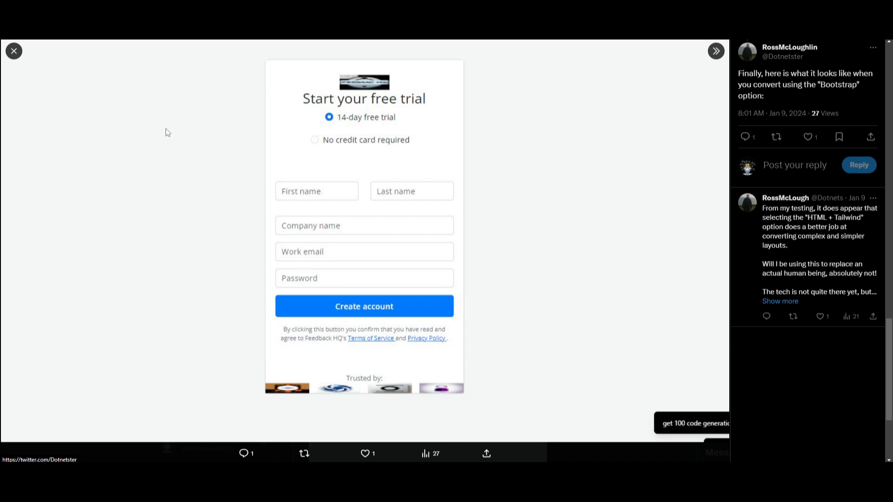
mouse_move(448, 83)
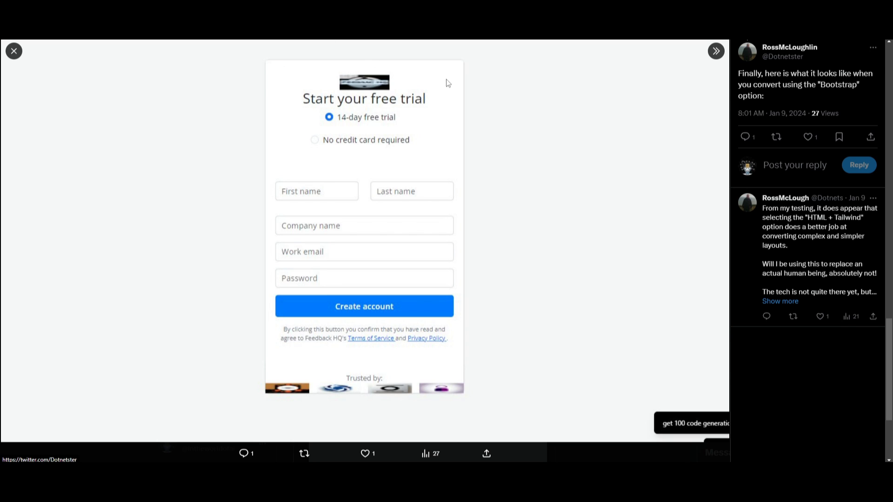
mouse_move(408, 152)
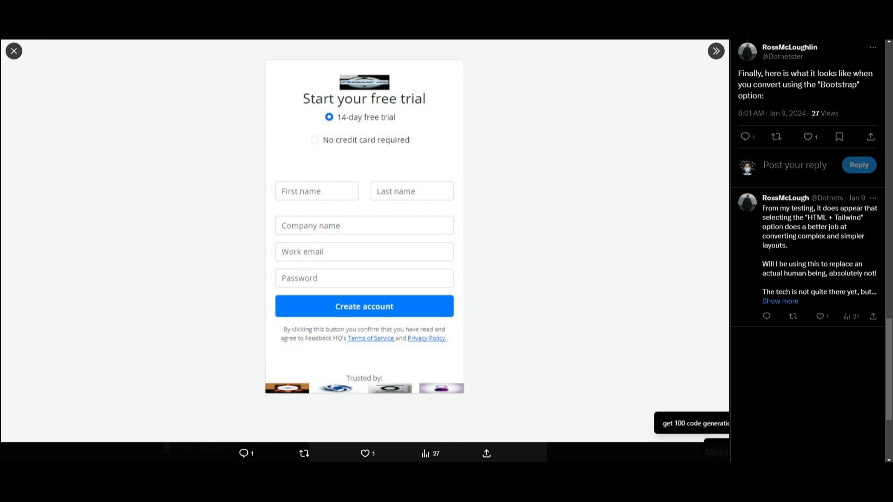
mouse_move(261, 242)
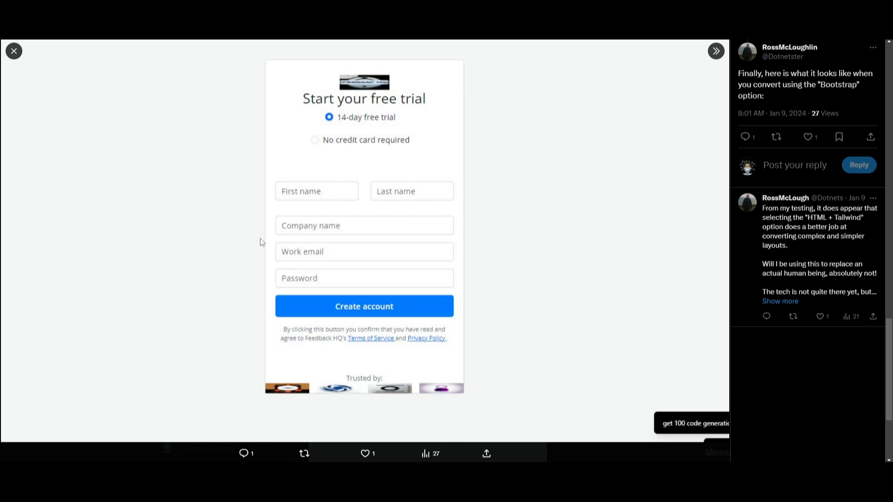
mouse_move(269, 231)
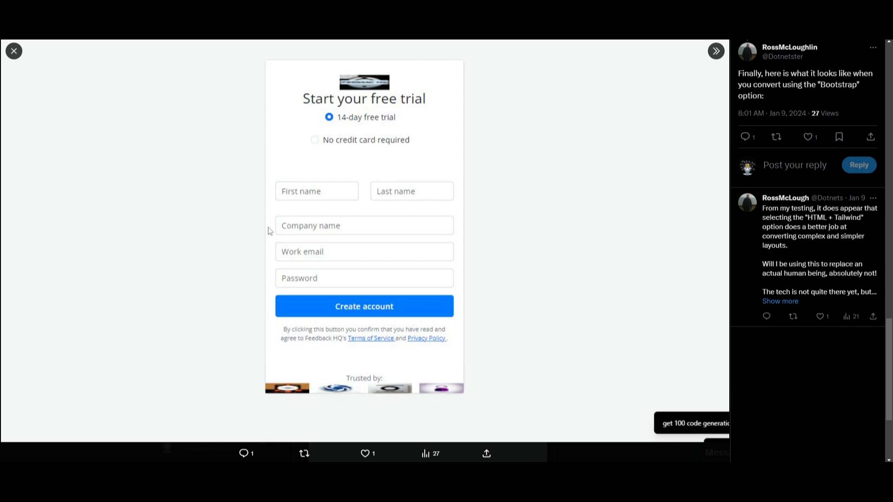
mouse_move(342, 253)
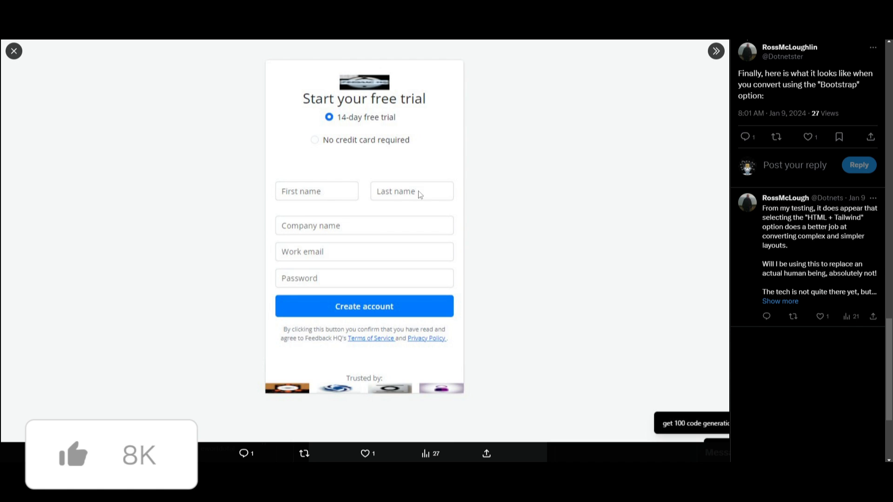
mouse_move(383, 208)
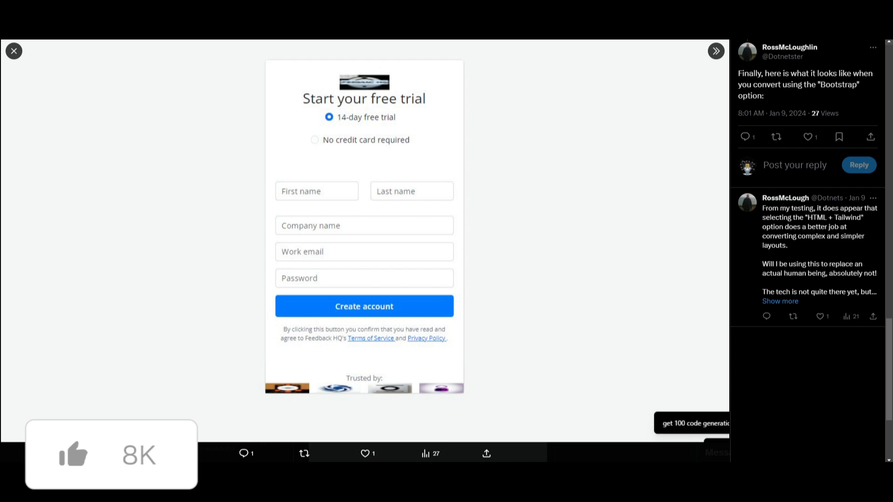
left_click(13, 51)
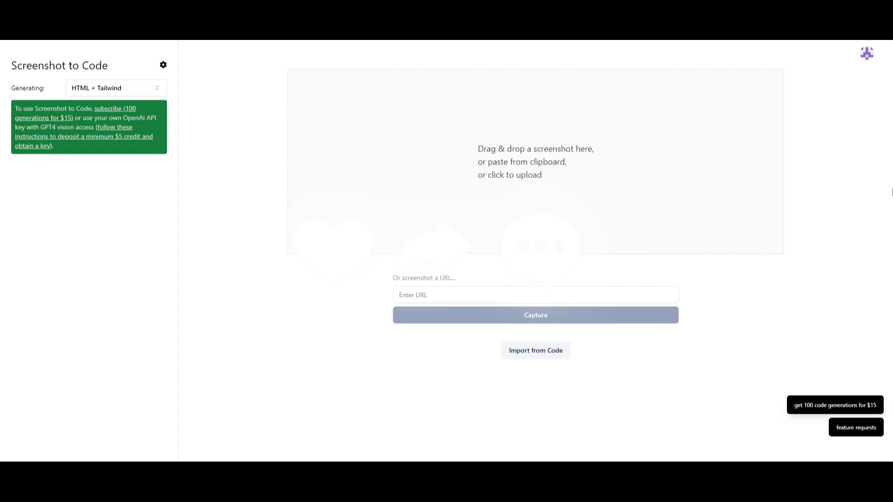
mouse_move(755, 76)
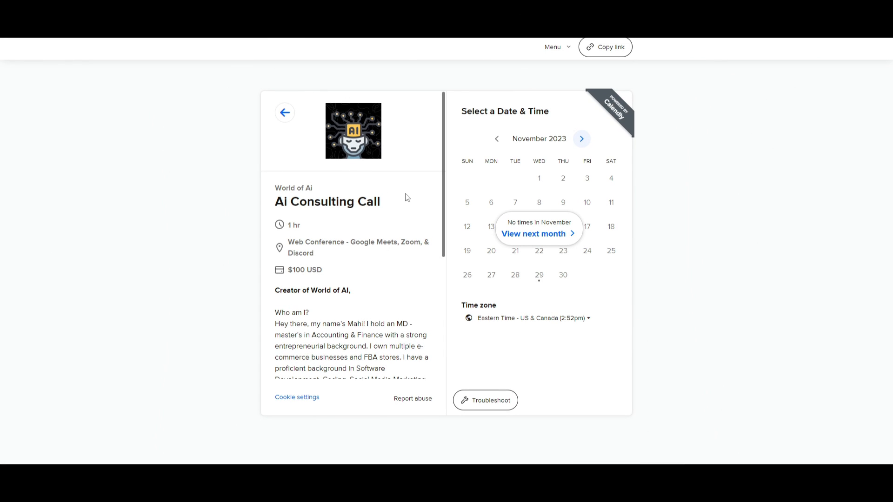
Advance the Ai Consulting Call booking calendar to December 2023.
left_click(580, 138)
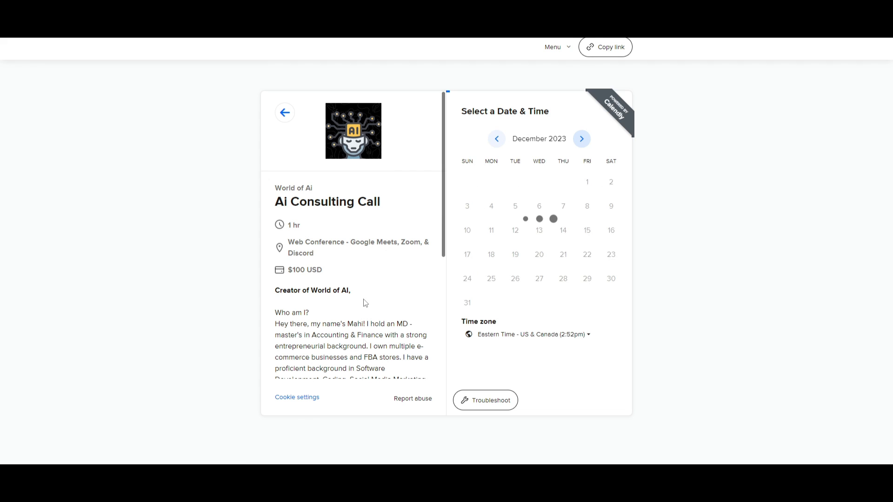
scroll("down", 3)
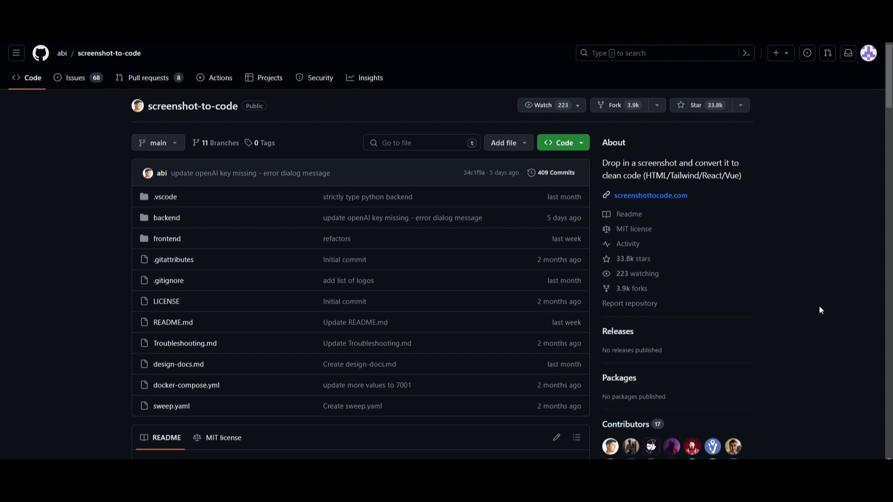
Scroll the README past Youtube.Clone.mp4 to the Try It Out and Recent Updates sections.
scroll("down", 3)
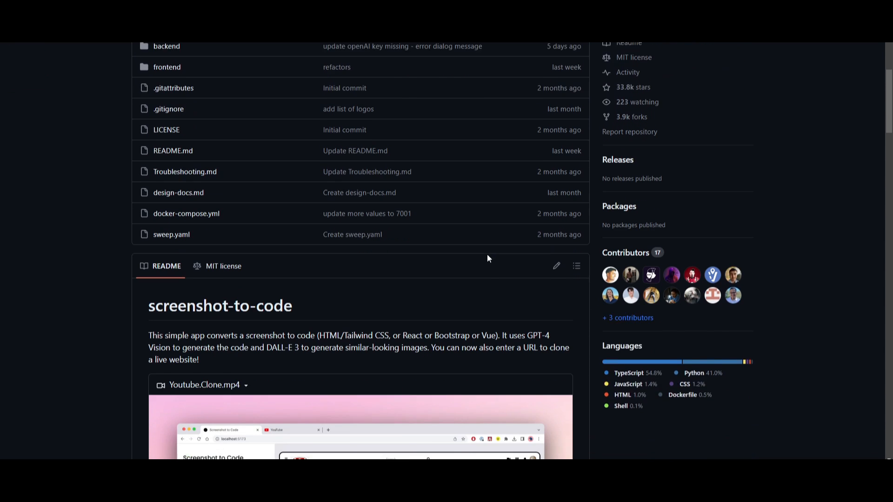
scroll("down", 3)
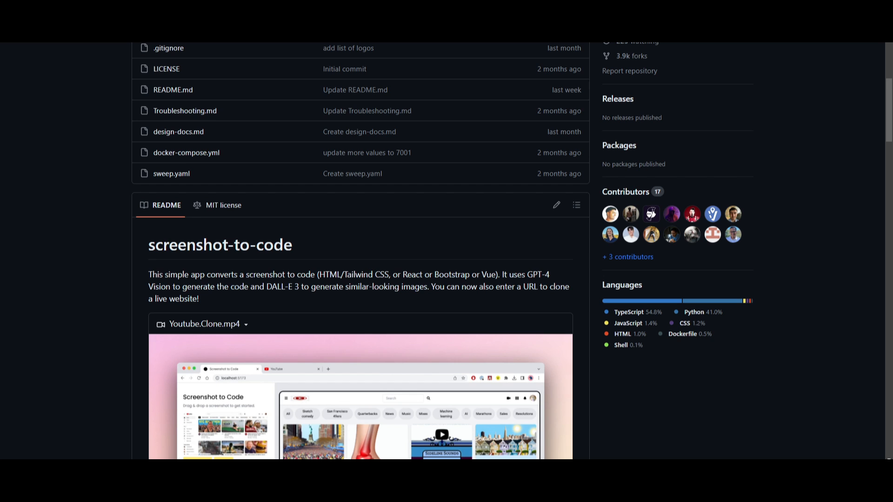
scroll("down", 3)
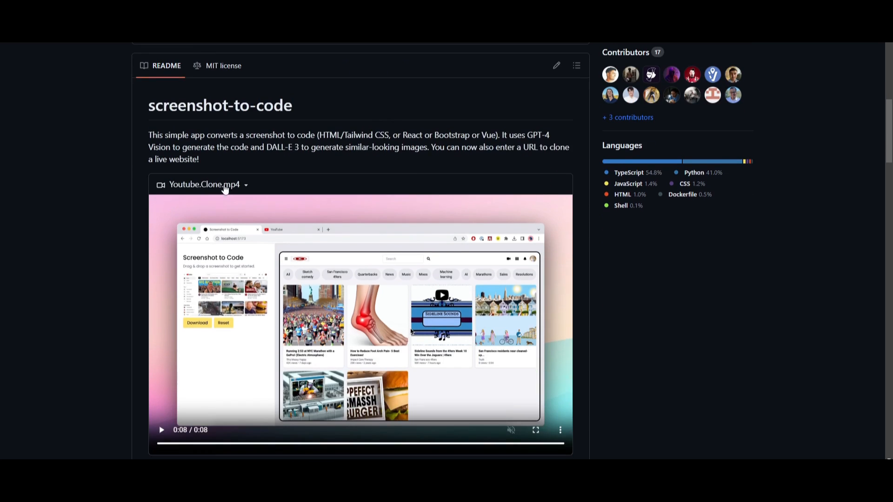
mouse_move(209, 302)
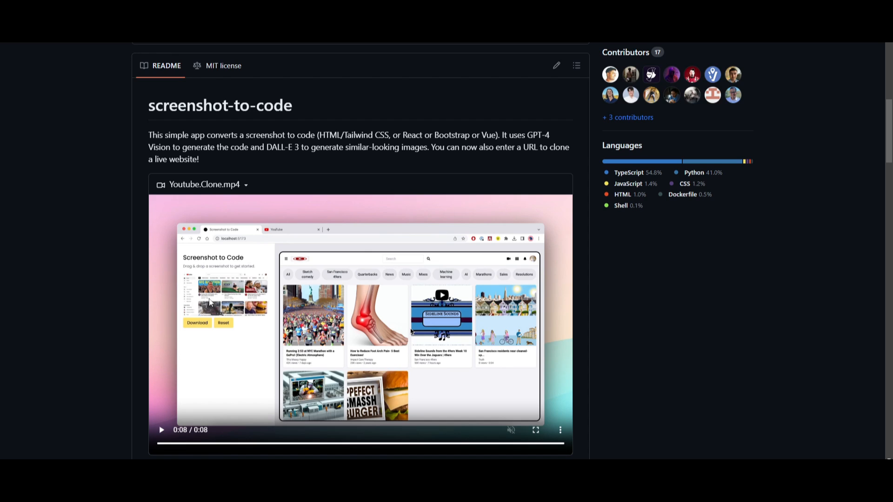
mouse_move(225, 297)
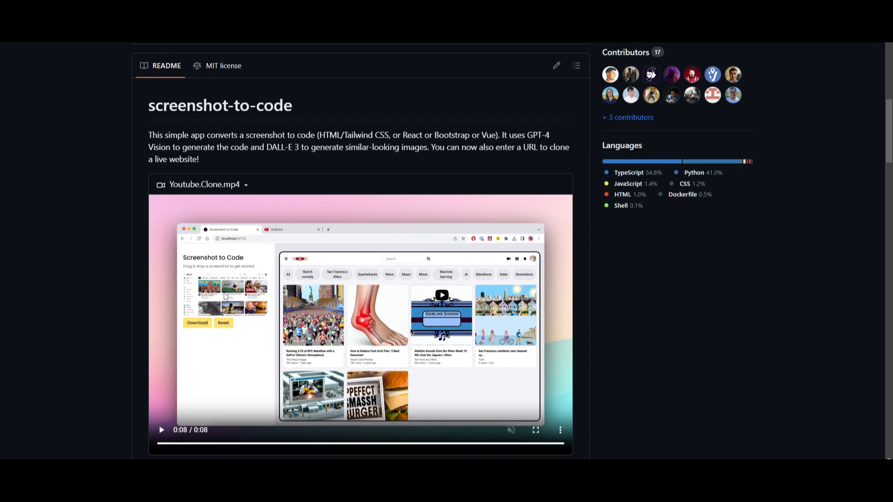
mouse_move(104, 336)
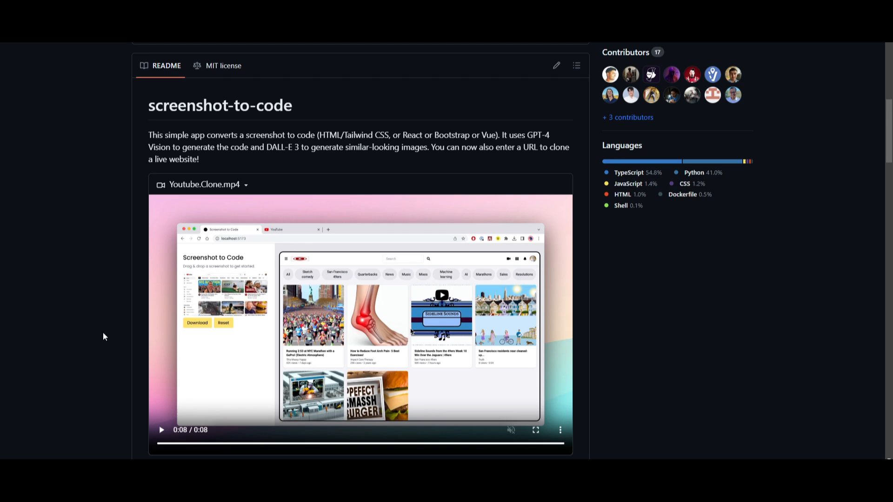
mouse_move(445, 163)
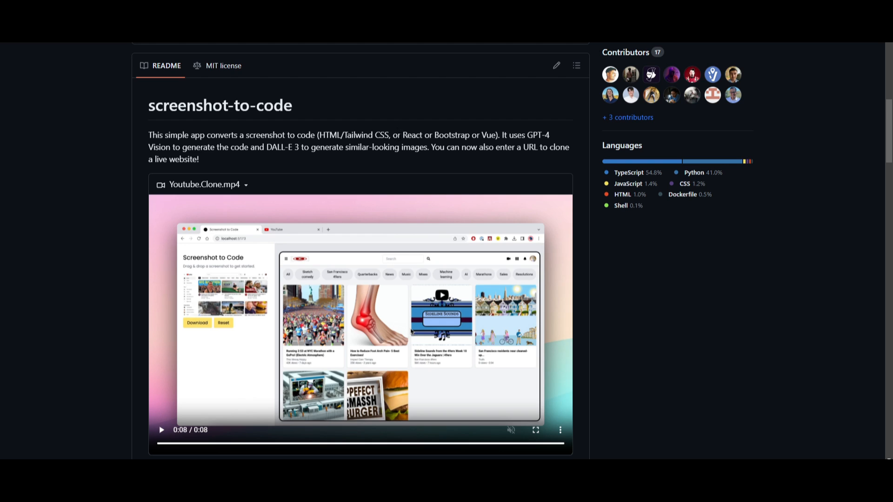
mouse_move(393, 340)
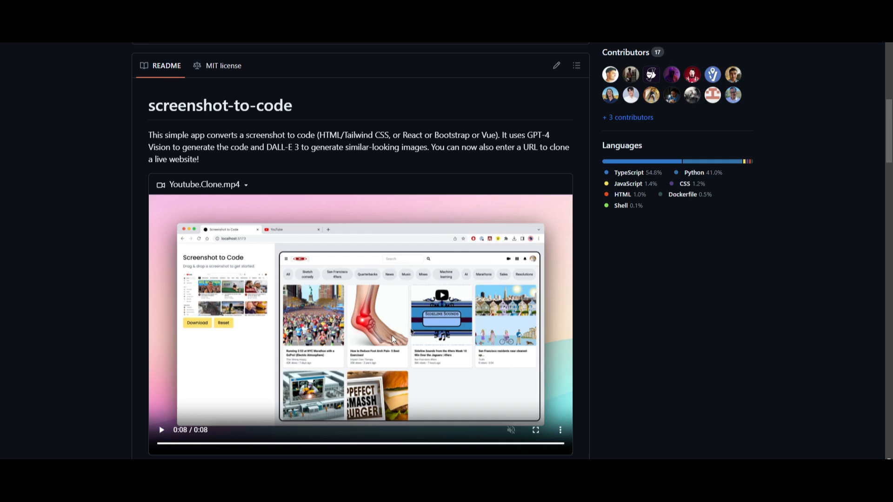
scroll("down", 3)
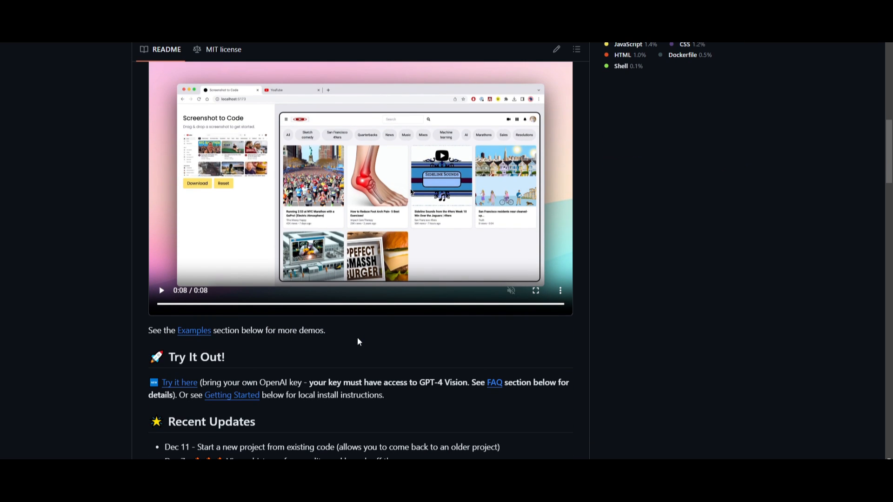
mouse_move(358, 357)
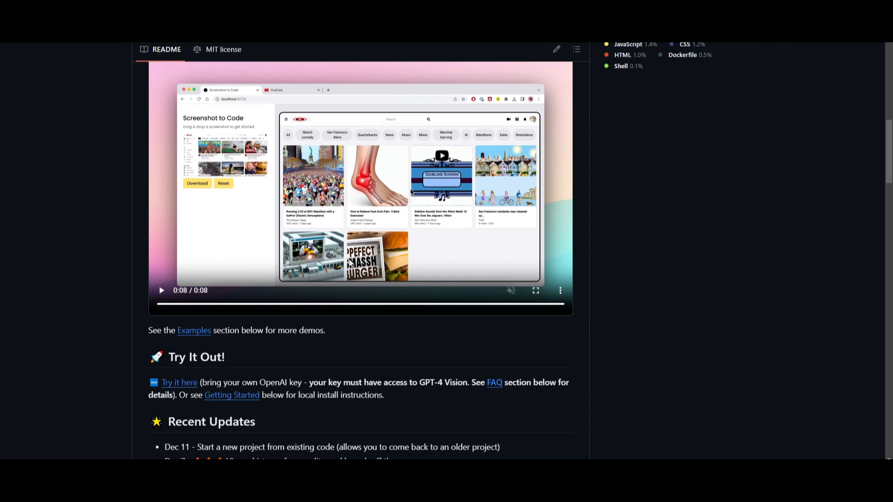
Open Troubleshooting.md from the FAQ link and read down to 'Increasing your limits'.
left_click(65, 285)
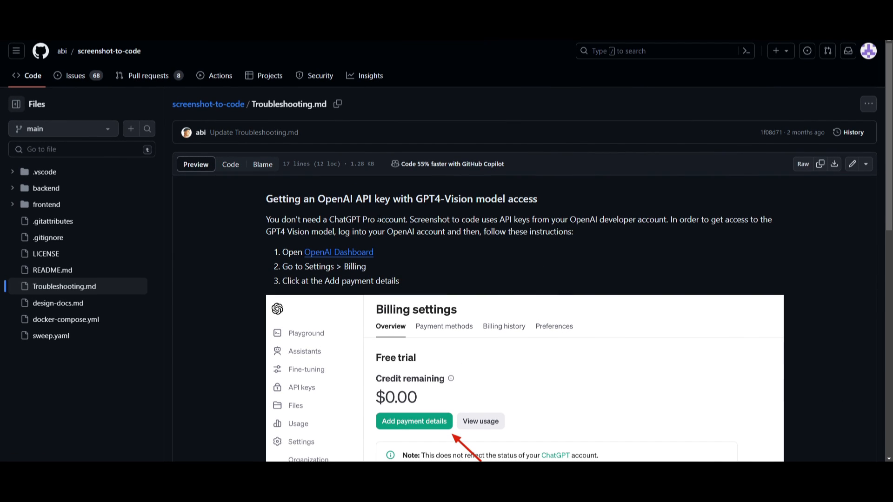
mouse_move(552, 248)
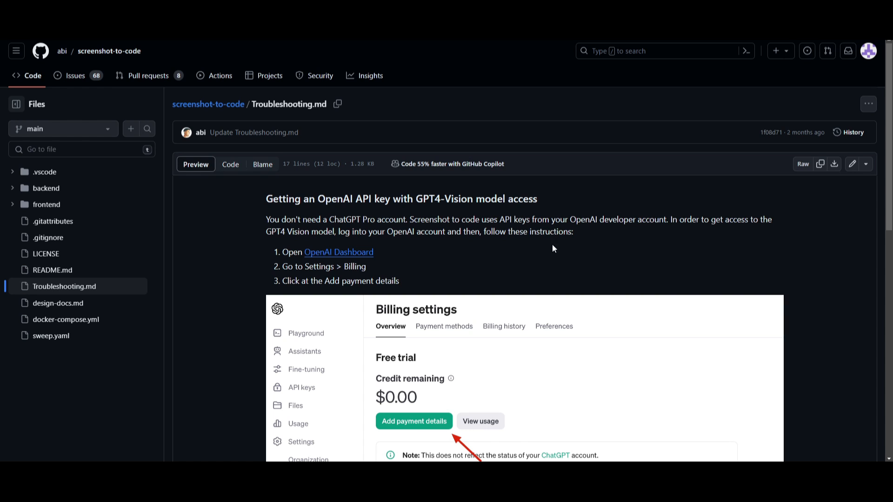
mouse_move(401, 253)
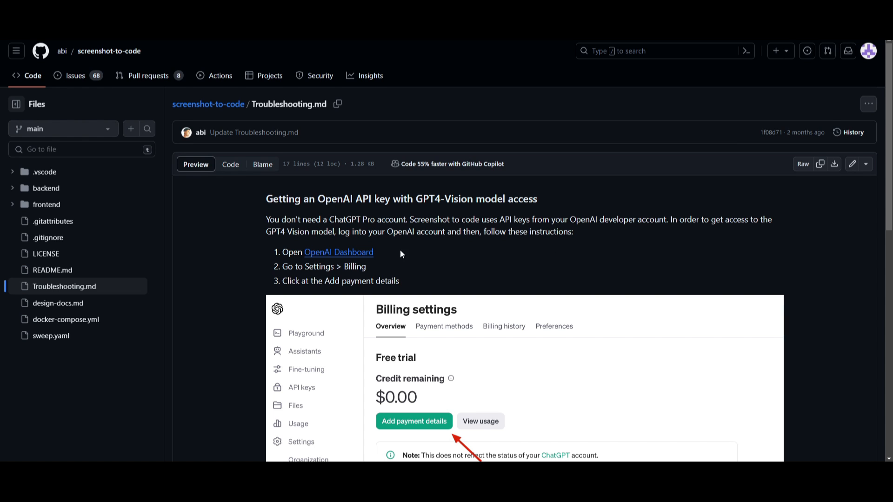
scroll("down", 3)
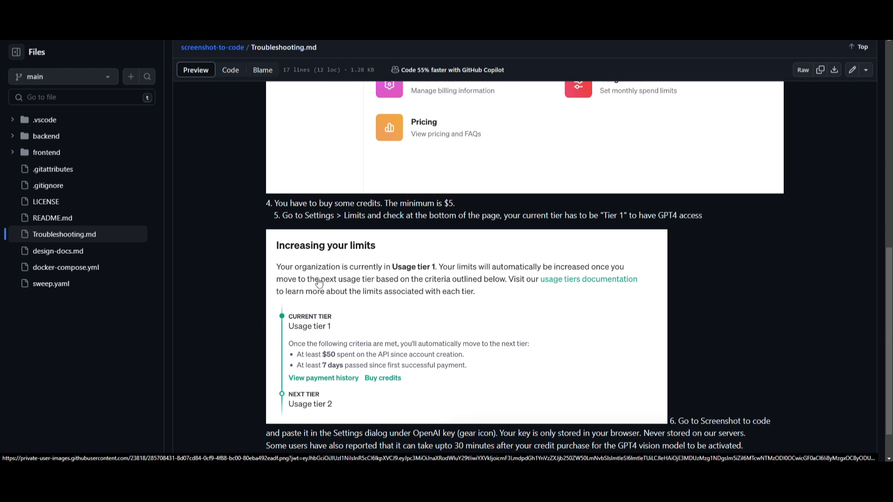
mouse_move(380, 309)
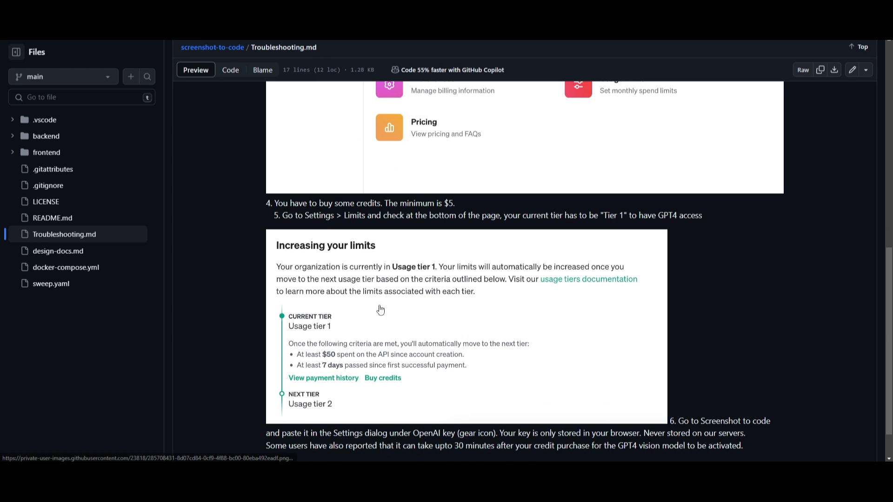
scroll("down", 3)
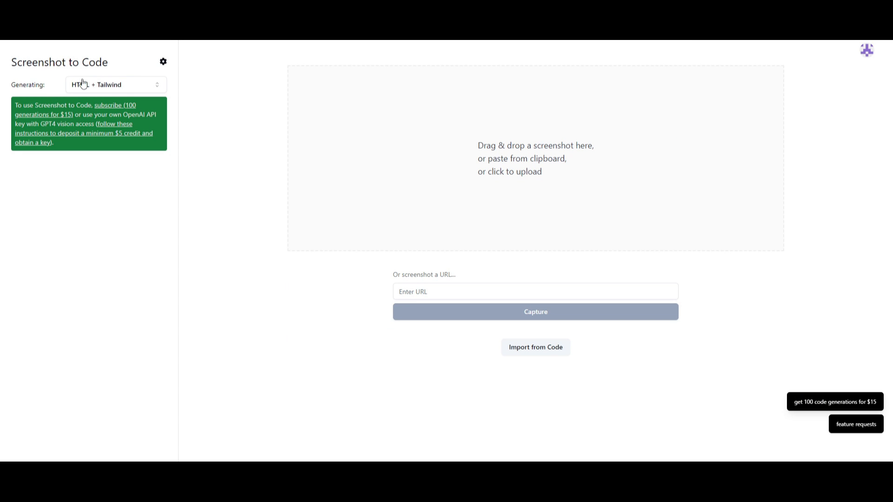
mouse_move(101, 110)
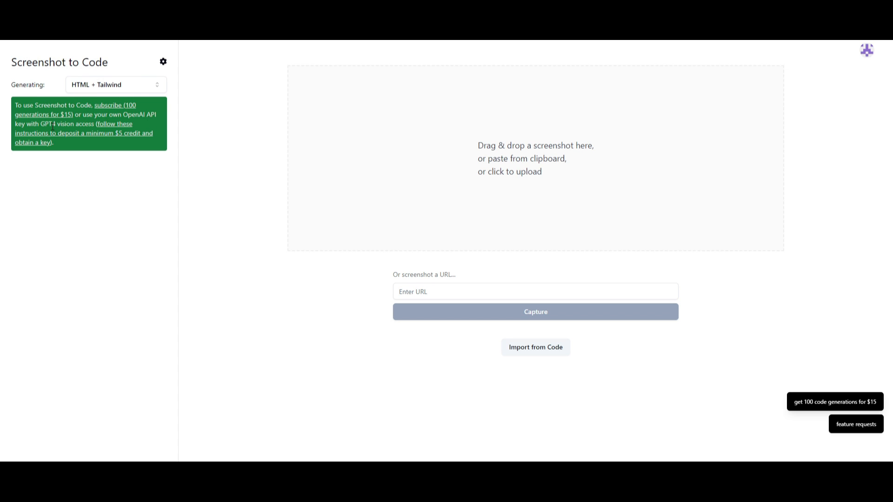
mouse_move(189, 134)
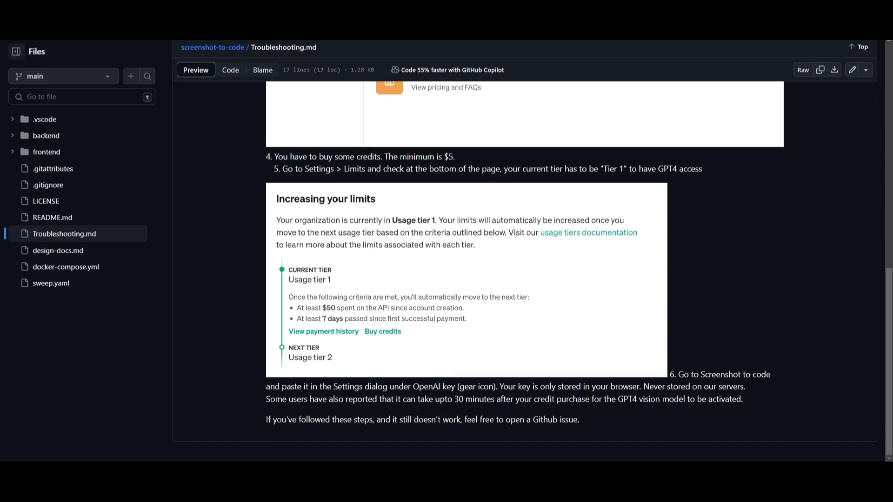
mouse_move(328, 186)
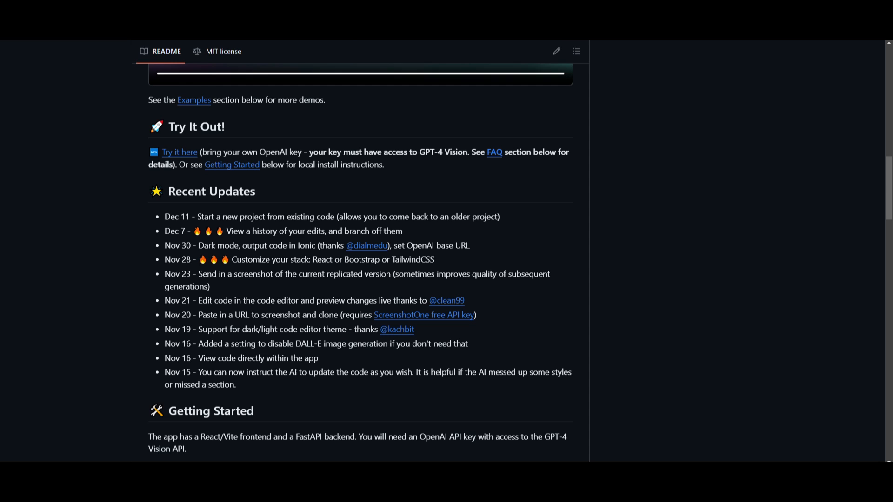
Glance at the hosted app via 'Try it here', then scroll the README to Getting Started.
left_click(179, 152)
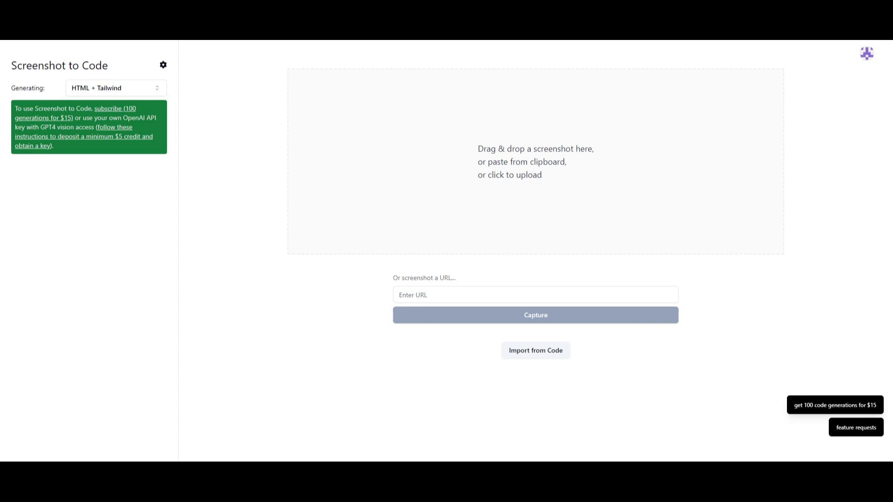
mouse_move(423, 358)
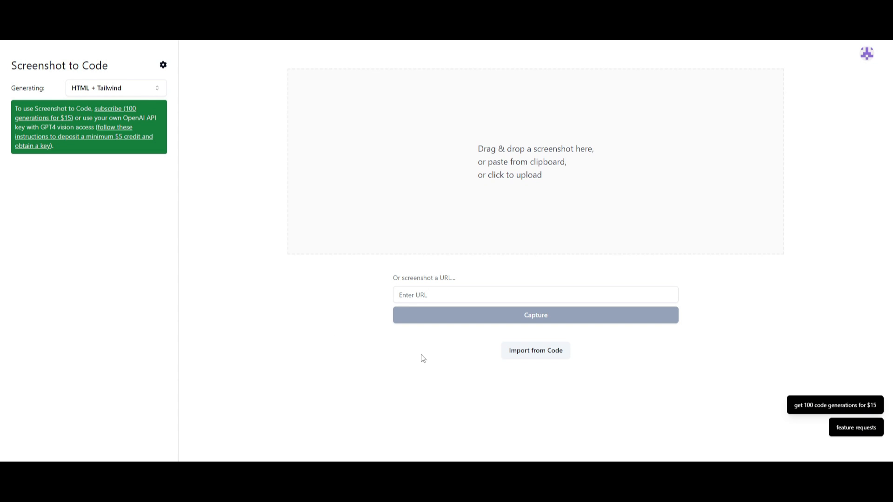
mouse_move(152, 87)
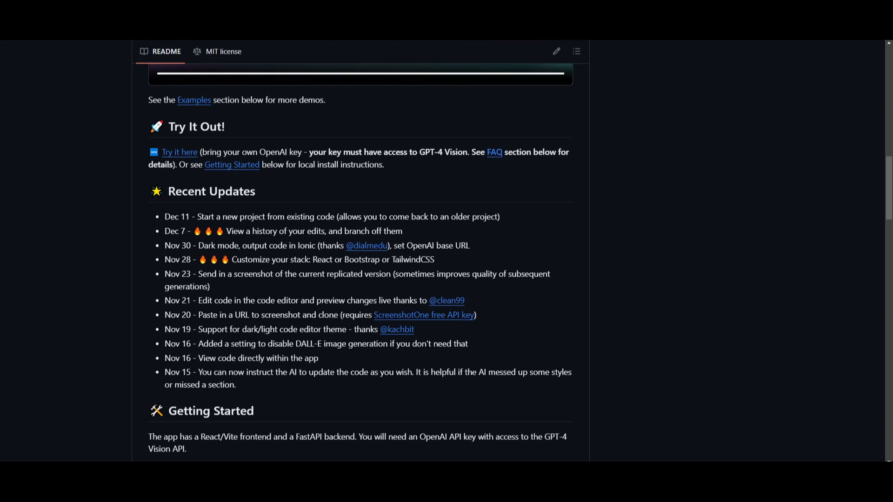
scroll("down", 3)
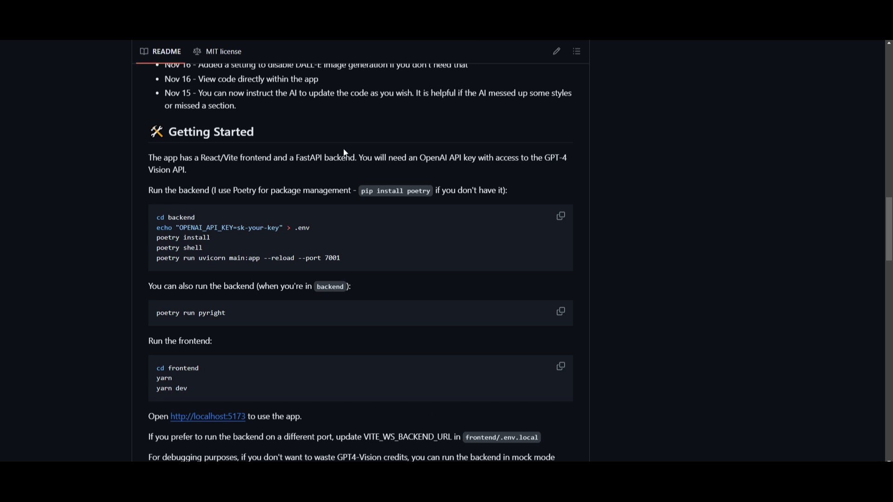
mouse_move(257, 370)
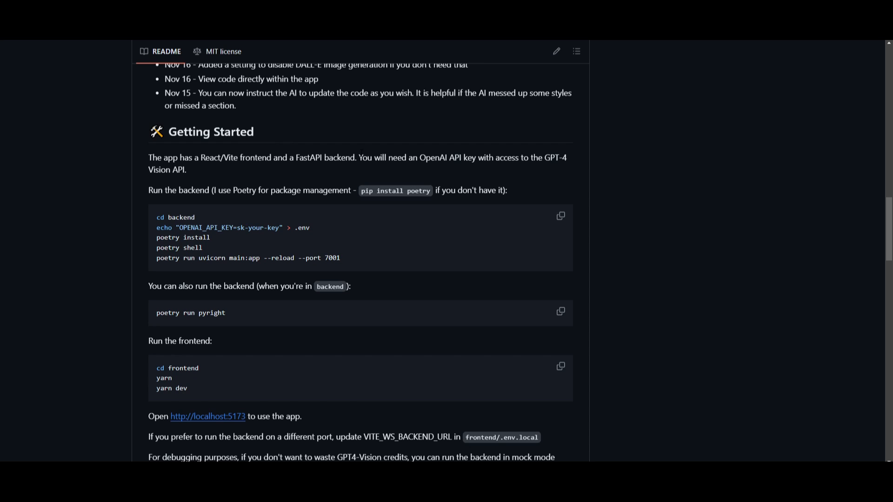
mouse_move(738, 452)
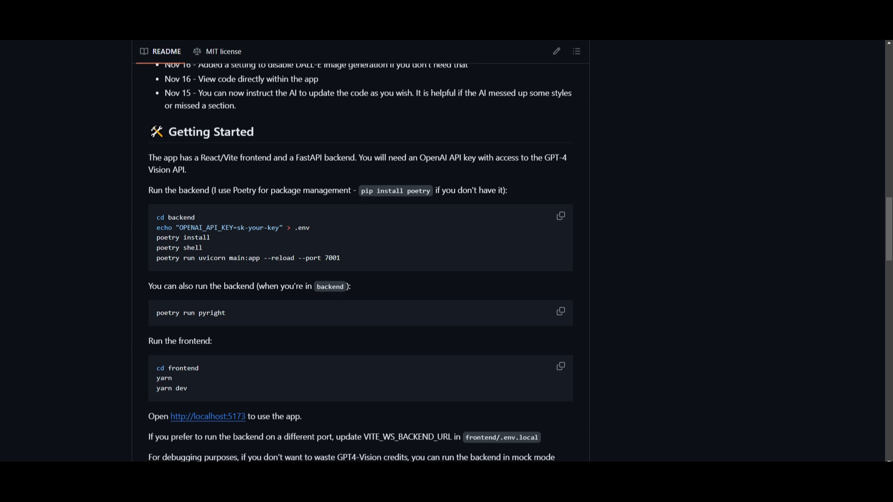
scroll("up", 3)
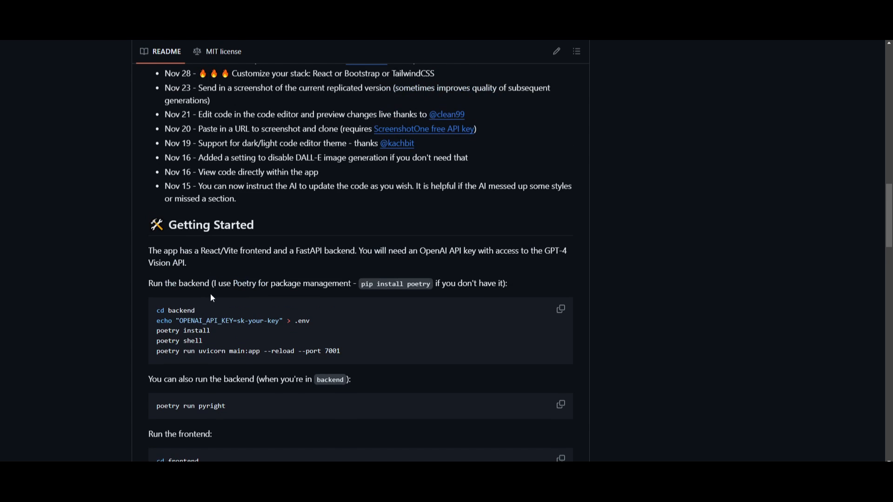
List the output stacks: HTML, React, Bootstrap, Vue and Ionic with Tailwind, plus SVG.
left_click(64, 237)
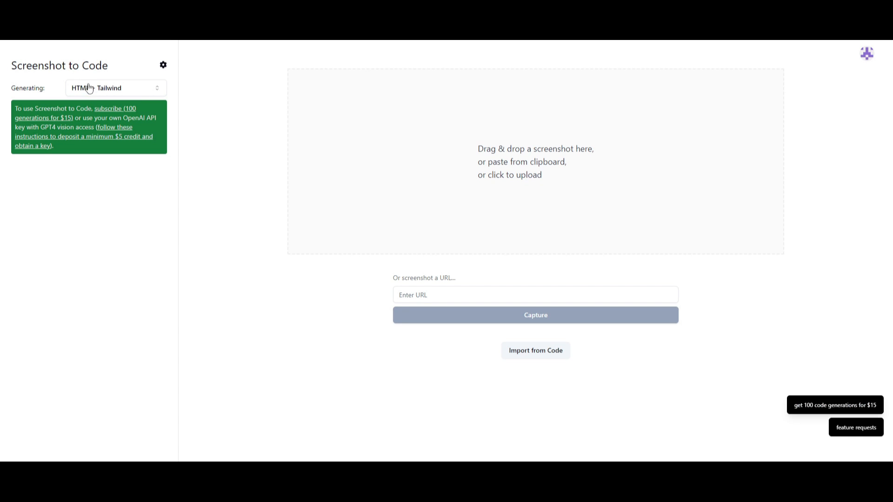
left_click(116, 88)
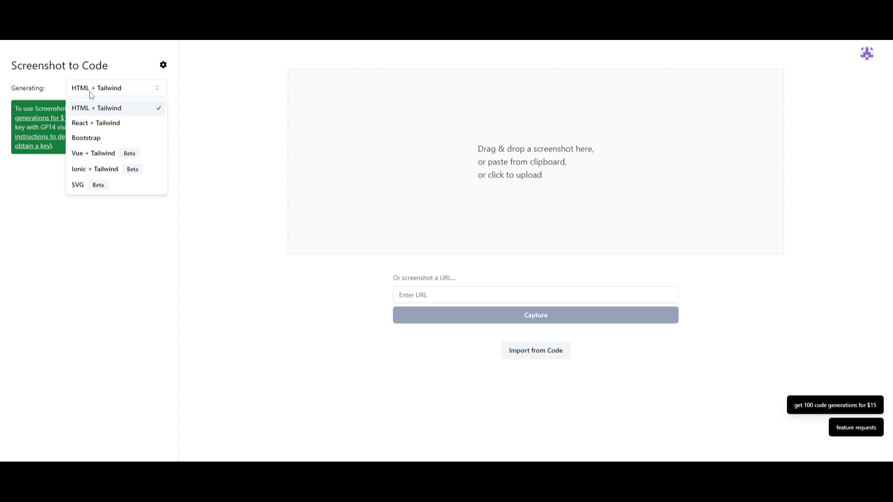
mouse_move(95, 123)
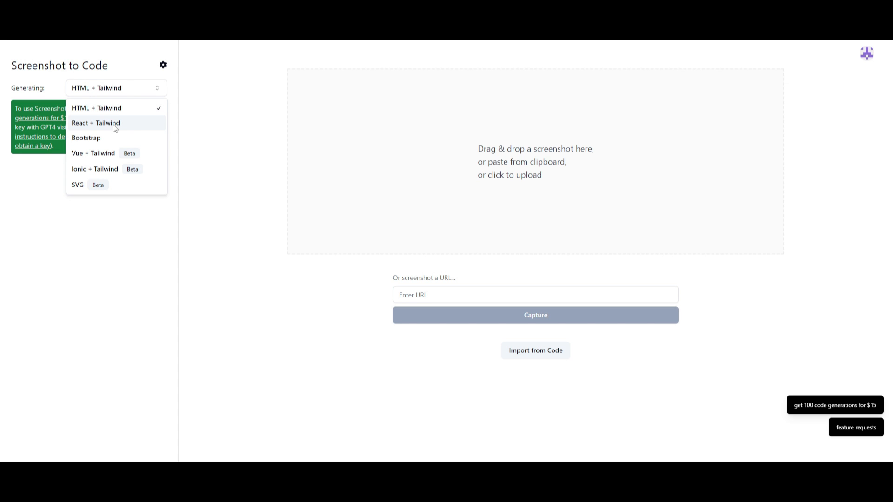
mouse_move(97, 153)
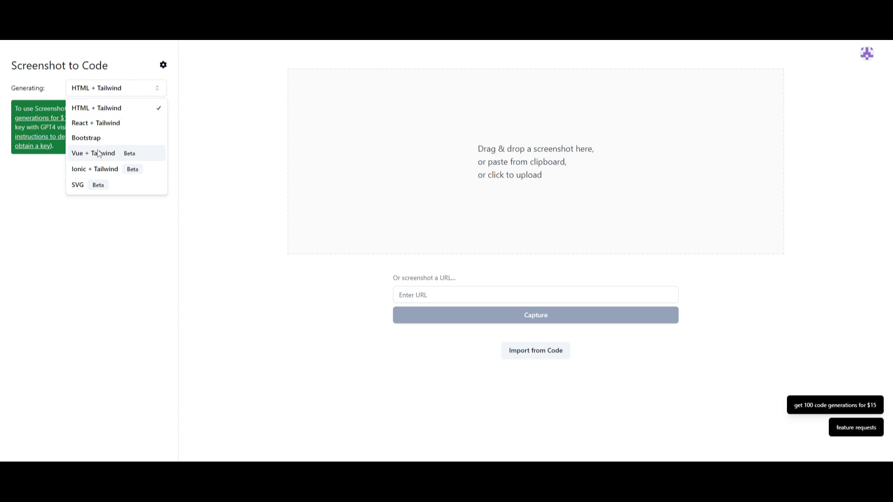
mouse_move(103, 152)
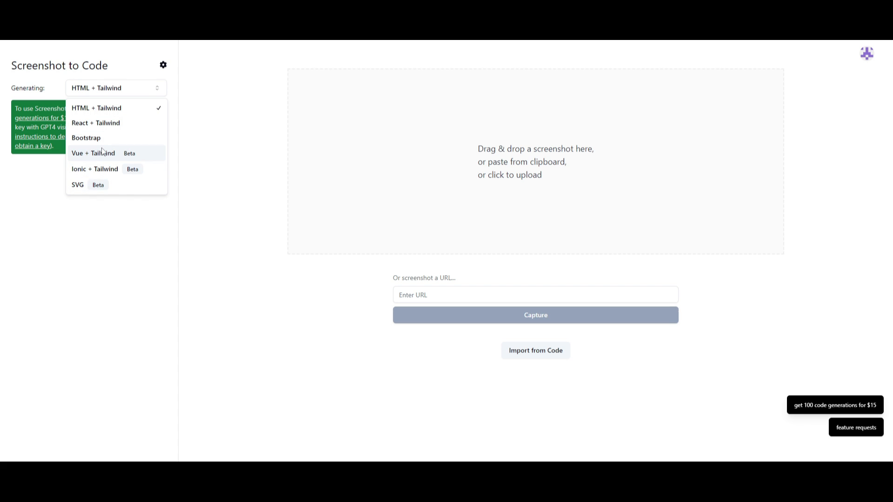
mouse_move(108, 174)
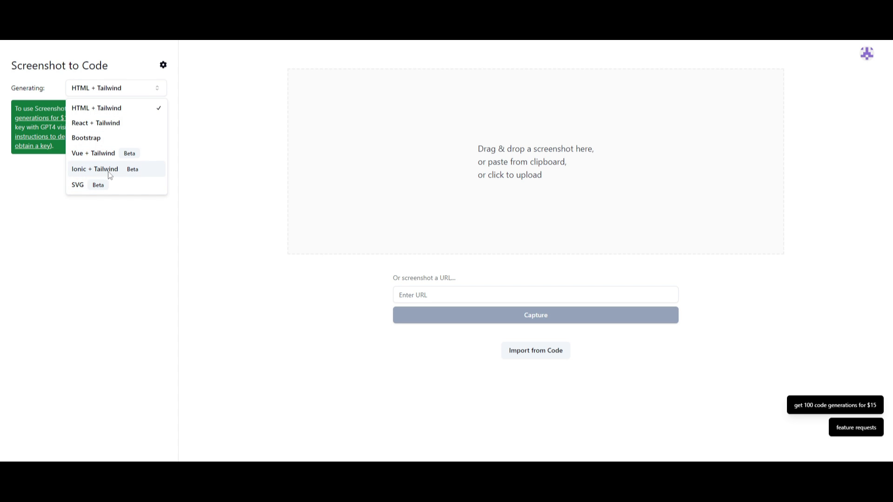
mouse_move(112, 141)
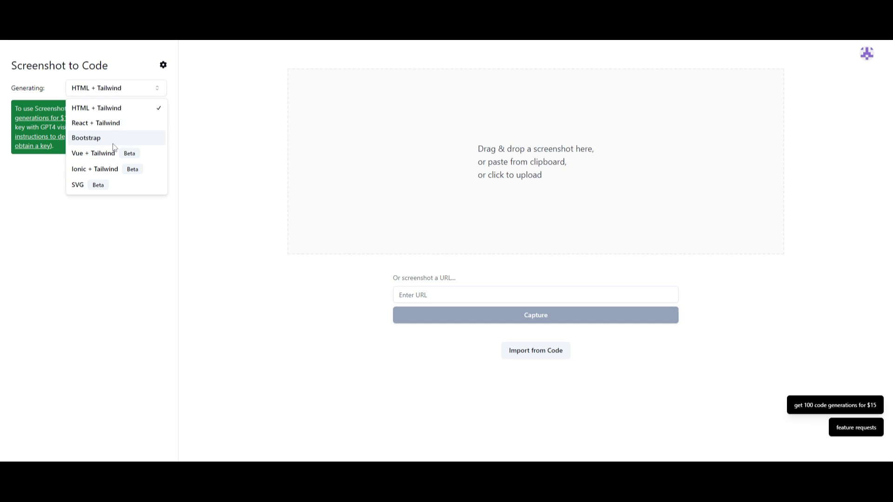
mouse_move(96, 122)
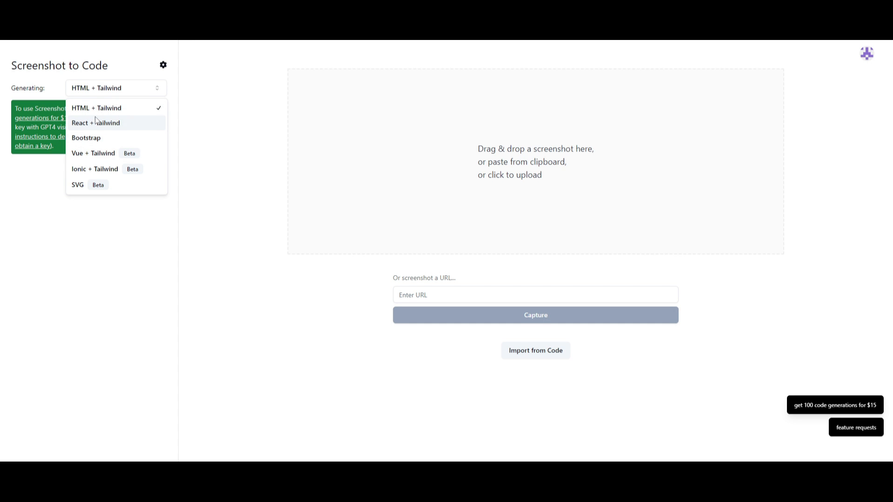
mouse_move(154, 74)
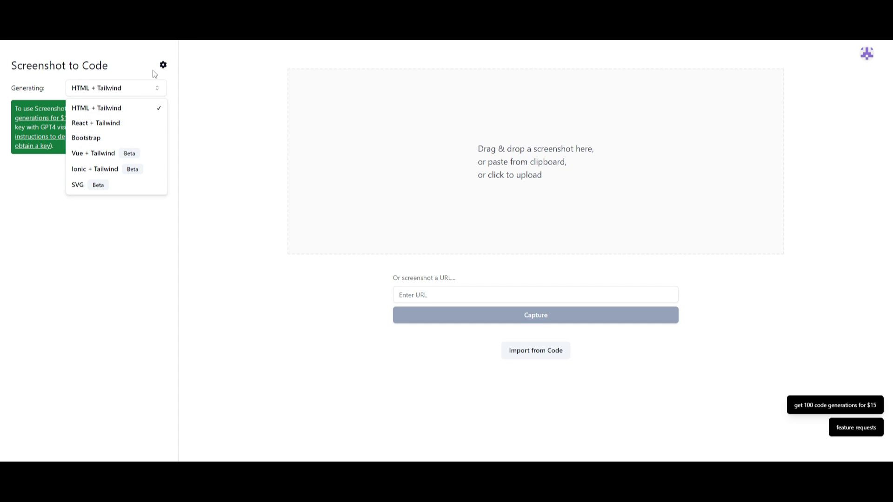
Turn off DALL-E Placeholder Image Generation in Settings and close the dialog.
left_click(163, 64)
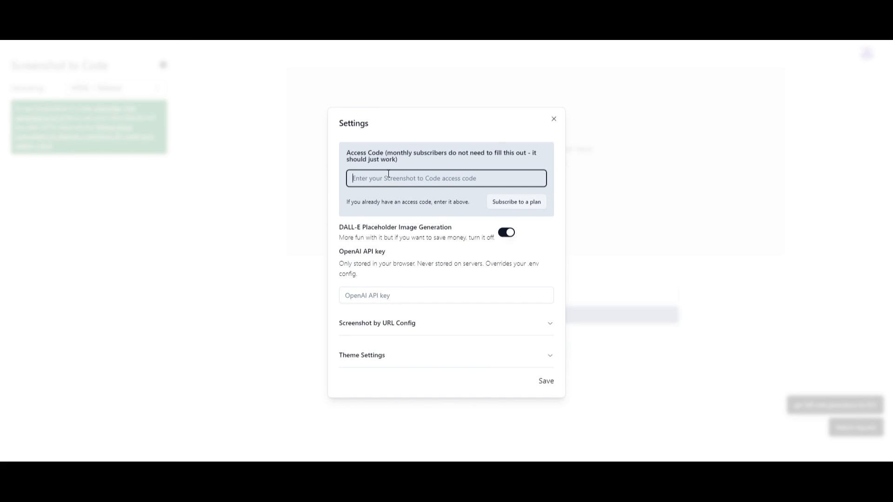
mouse_move(349, 265)
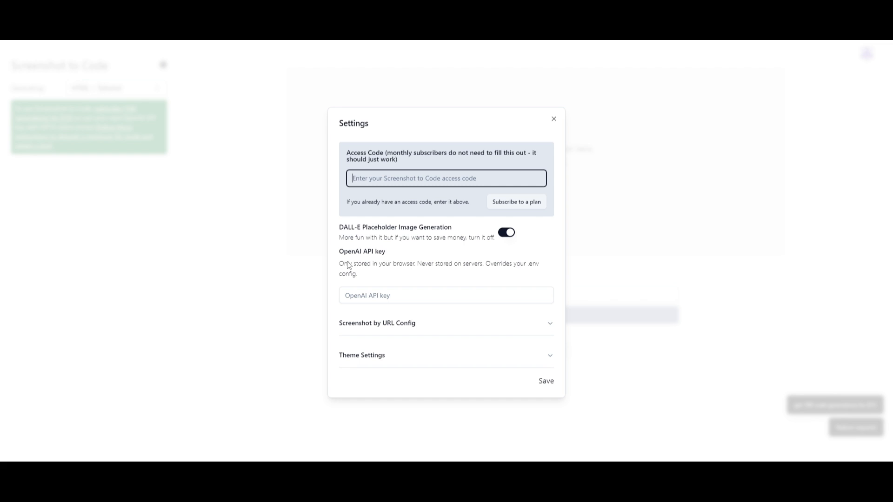
mouse_move(459, 236)
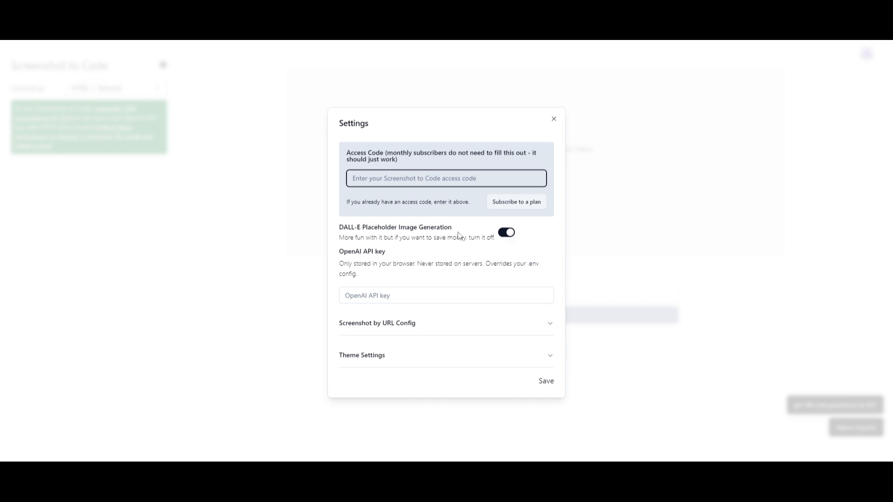
mouse_move(506, 239)
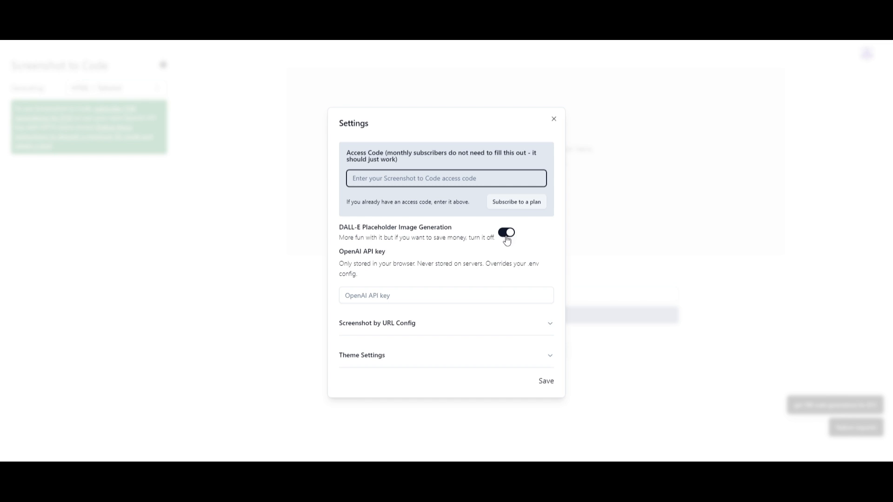
left_click(505, 233)
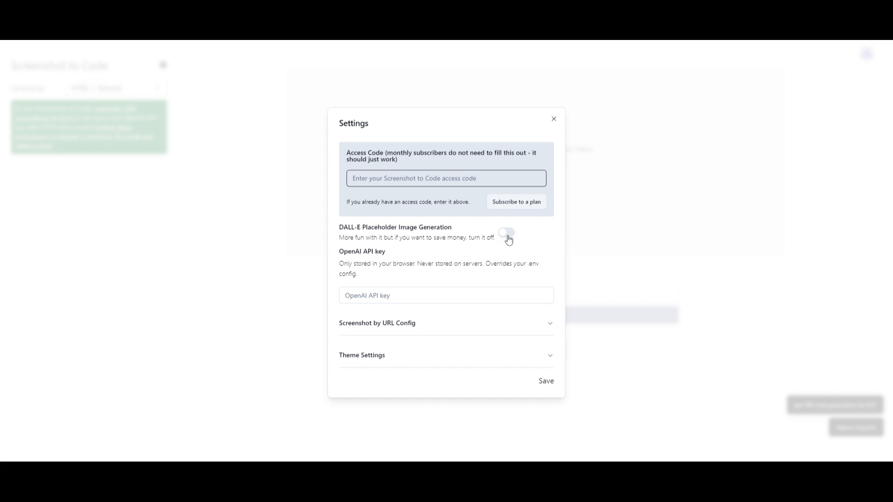
mouse_move(613, 459)
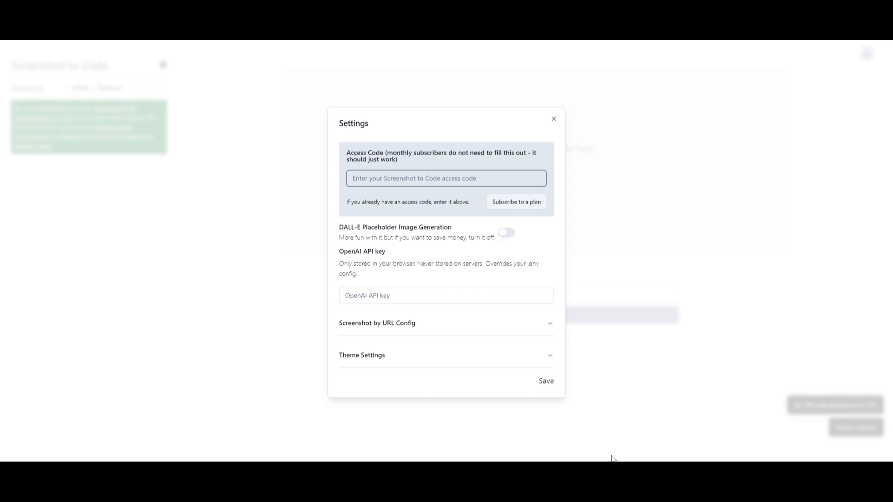
left_click(553, 119)
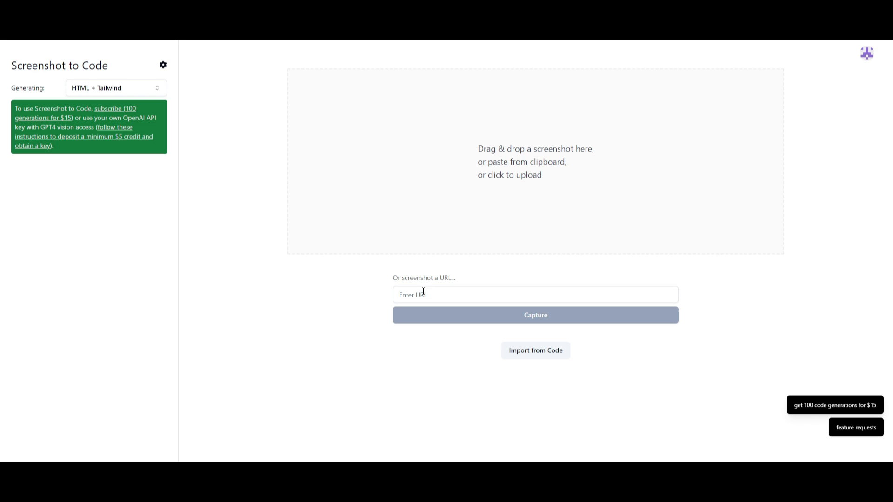
left_click(534, 294)
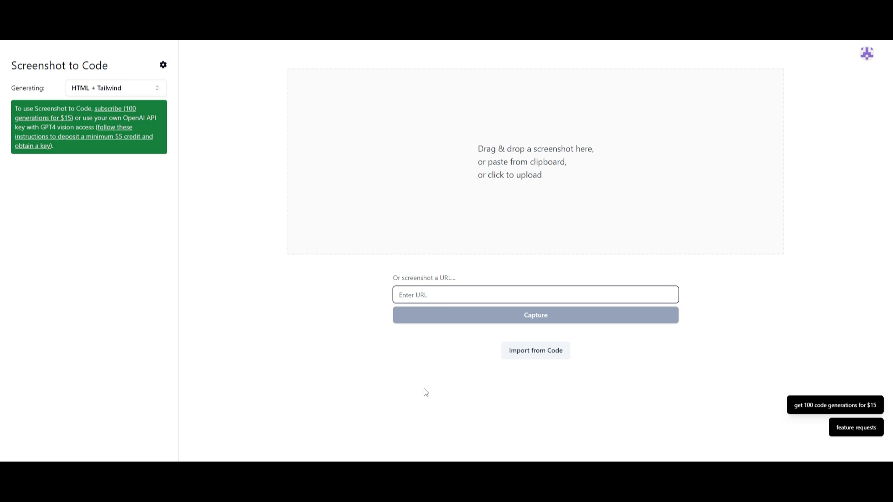
mouse_move(388, 399)
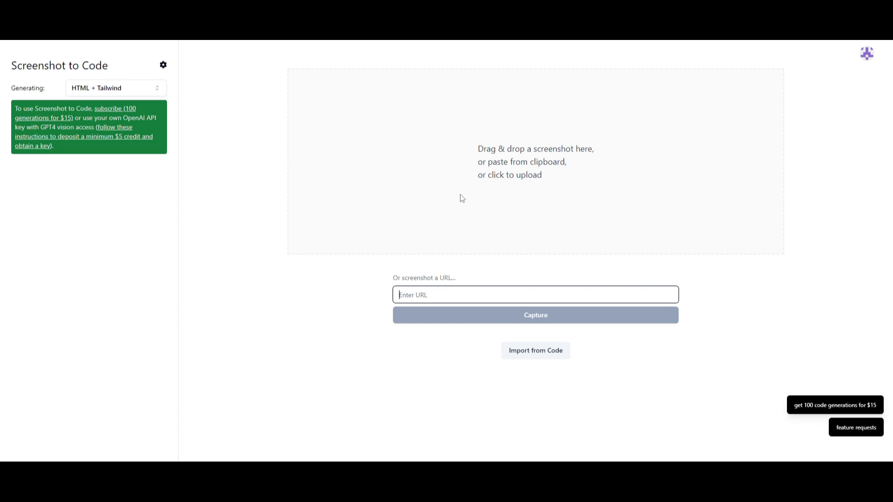
mouse_move(536, 350)
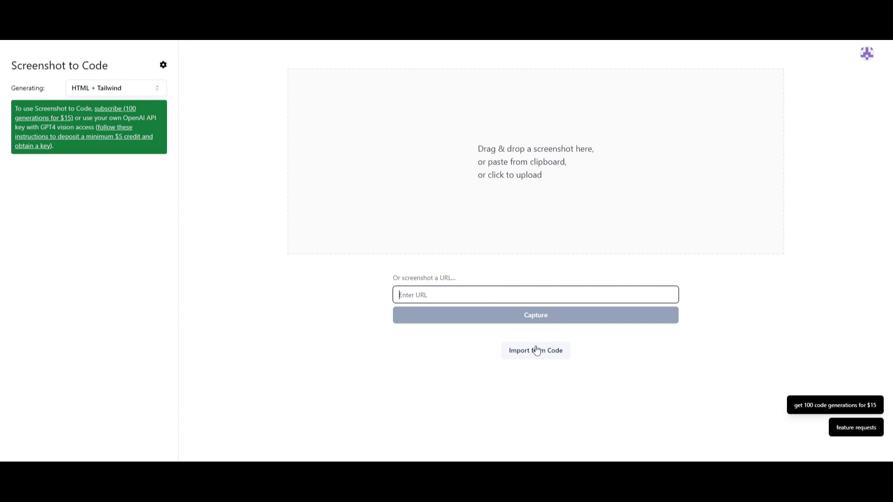
mouse_move(550, 369)
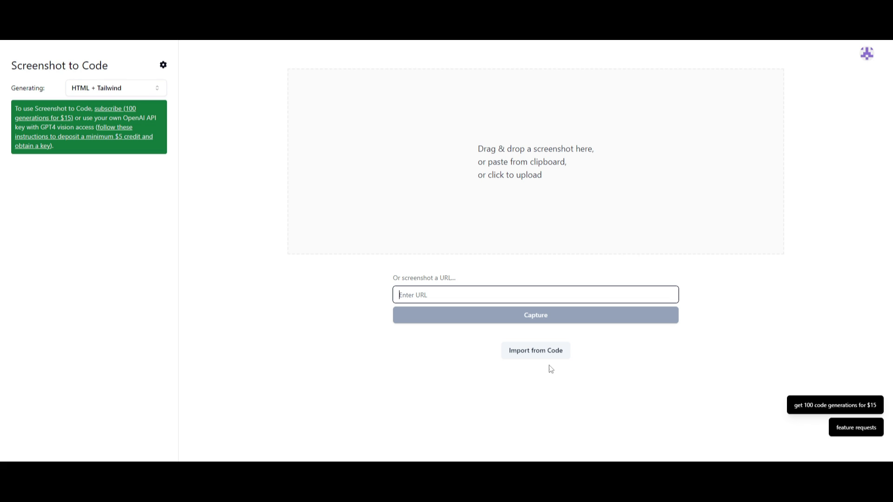
mouse_move(524, 398)
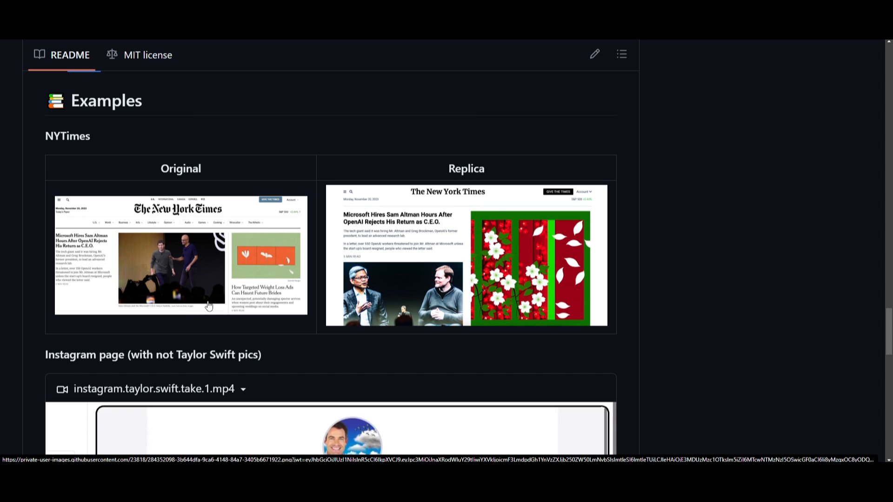
mouse_move(230, 102)
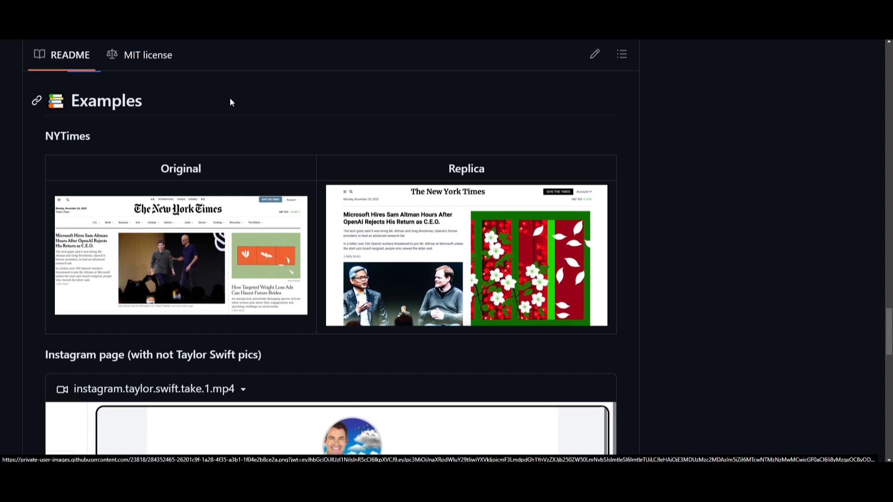
mouse_move(740, 240)
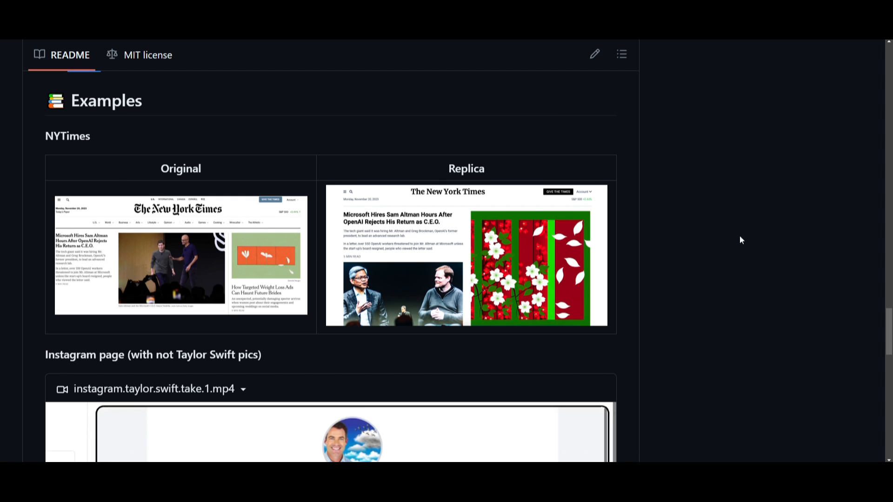
mouse_move(417, 290)
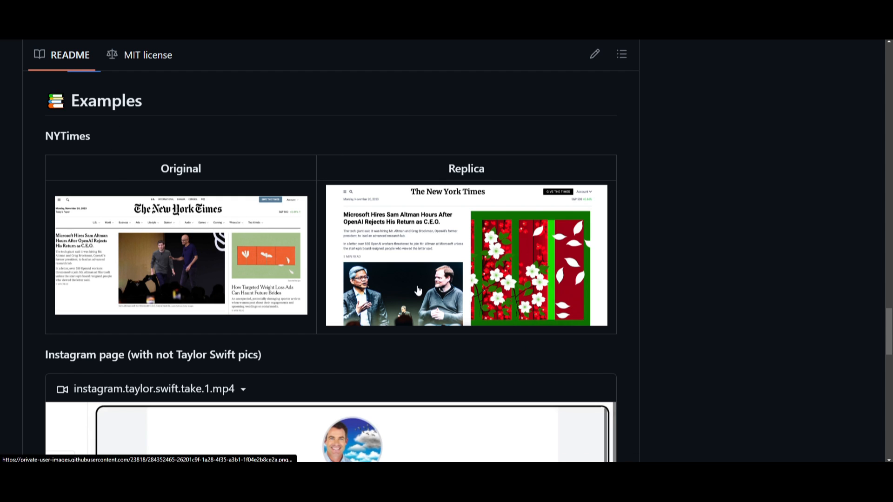
mouse_move(167, 258)
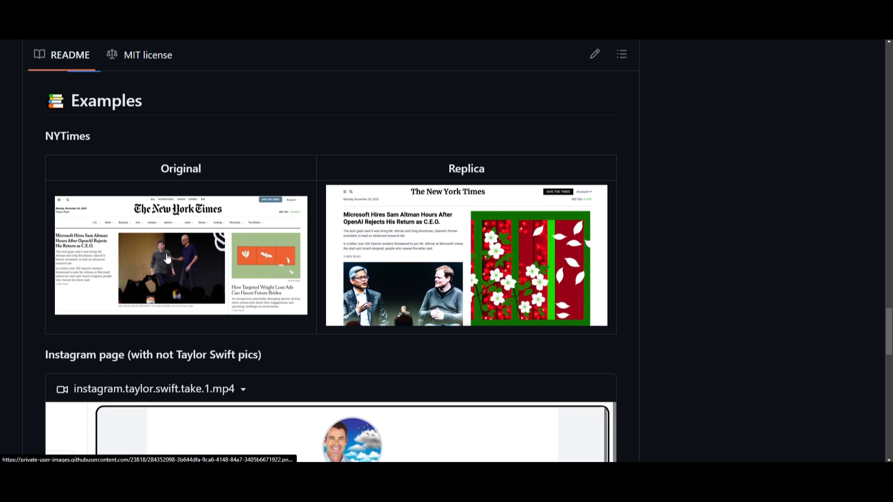
mouse_move(375, 331)
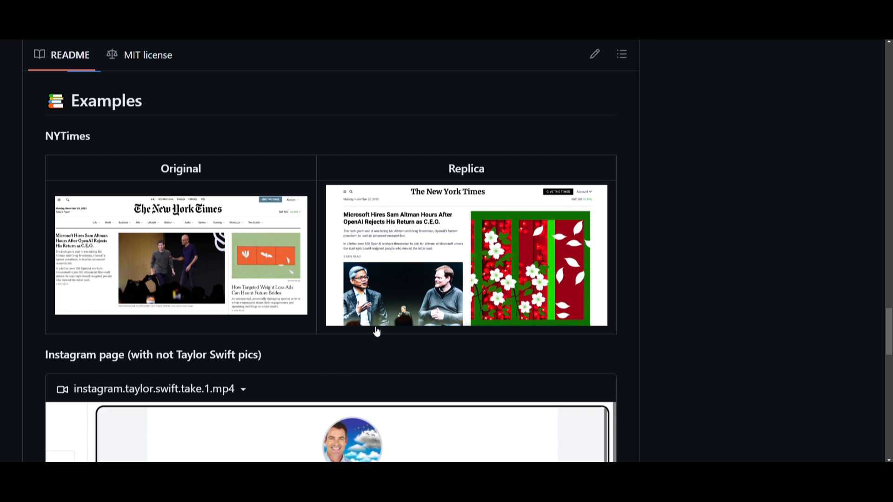
mouse_move(153, 254)
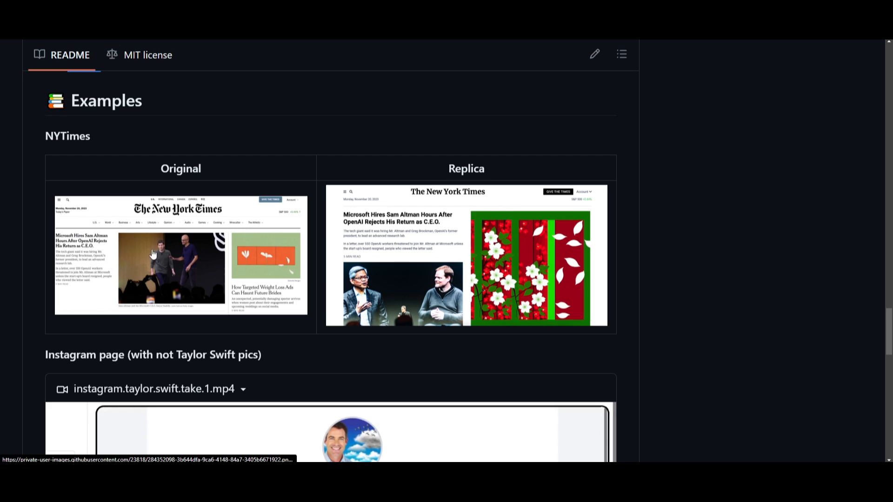
mouse_move(352, 304)
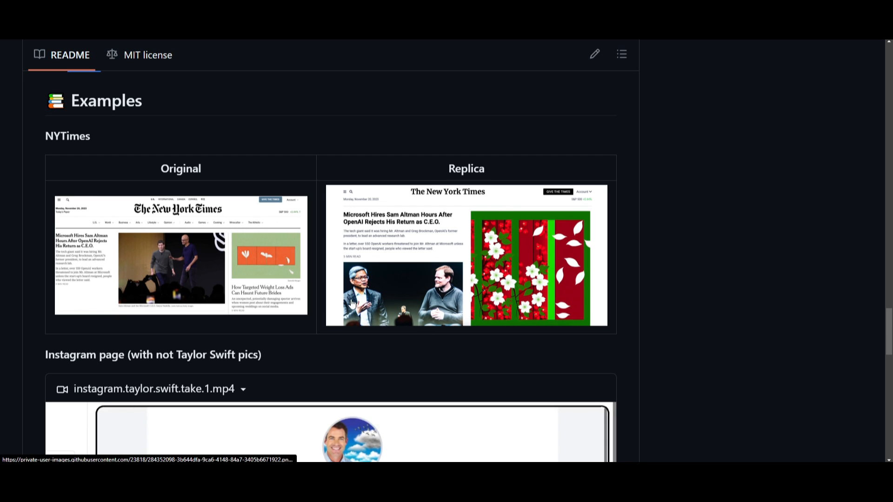
mouse_move(363, 254)
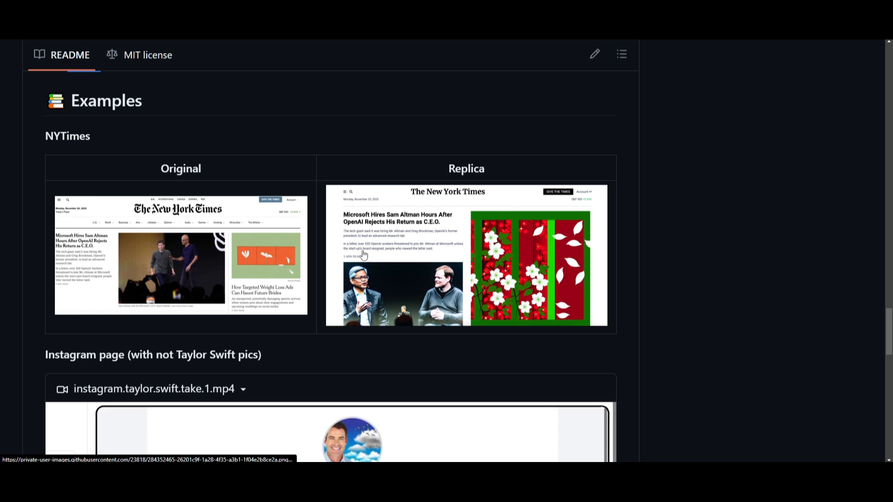
Scroll past the NYTimes and Instagram examples to the hacker.news.with.edits.mp4 video.
scroll("down", 3)
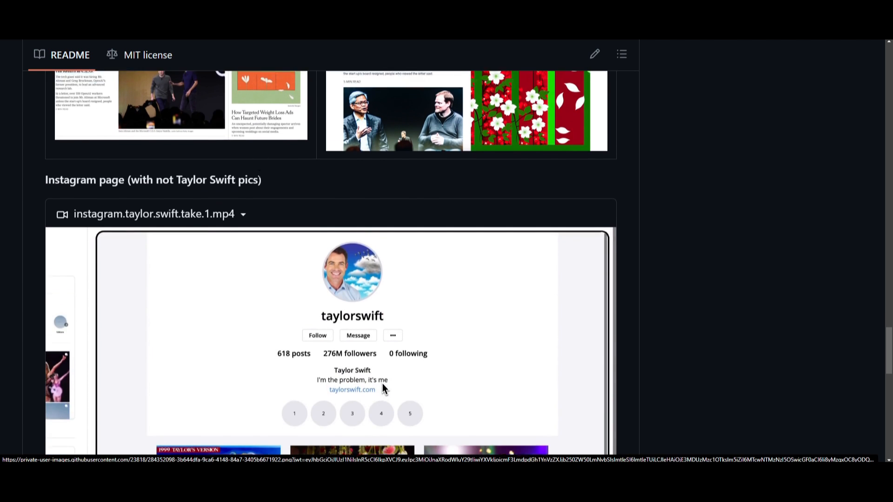
scroll("down", 3)
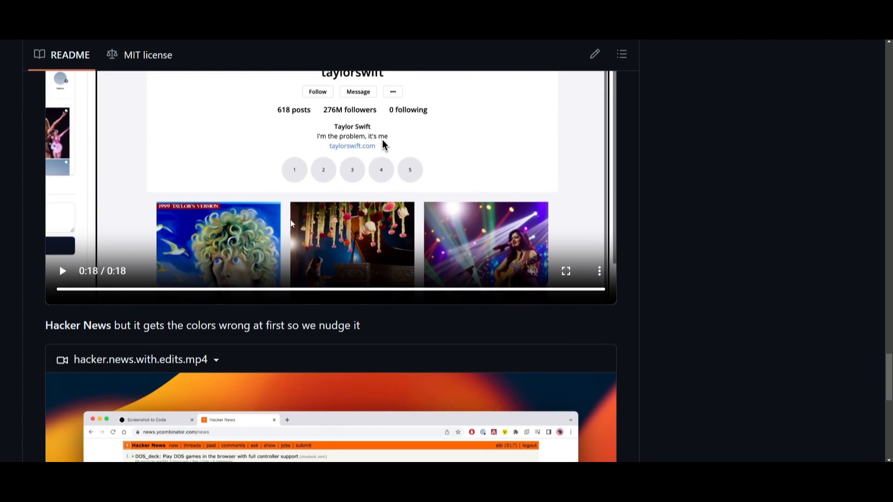
scroll("down", 3)
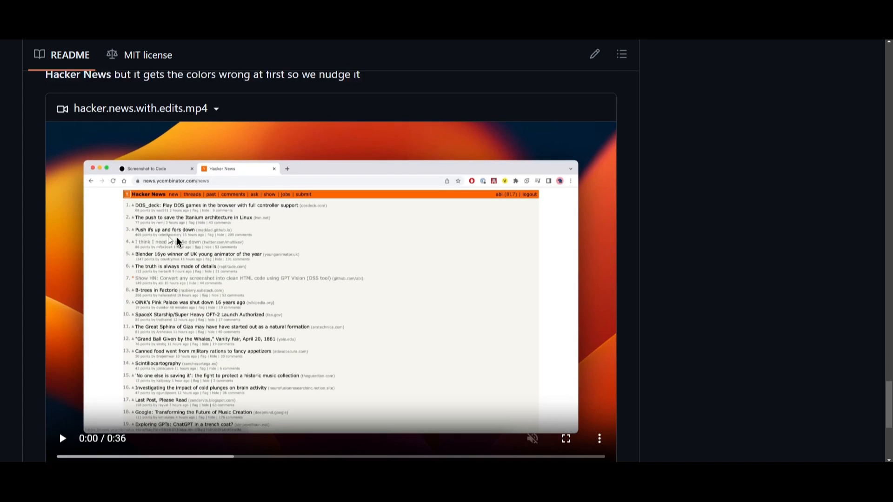
scroll("down", 3)
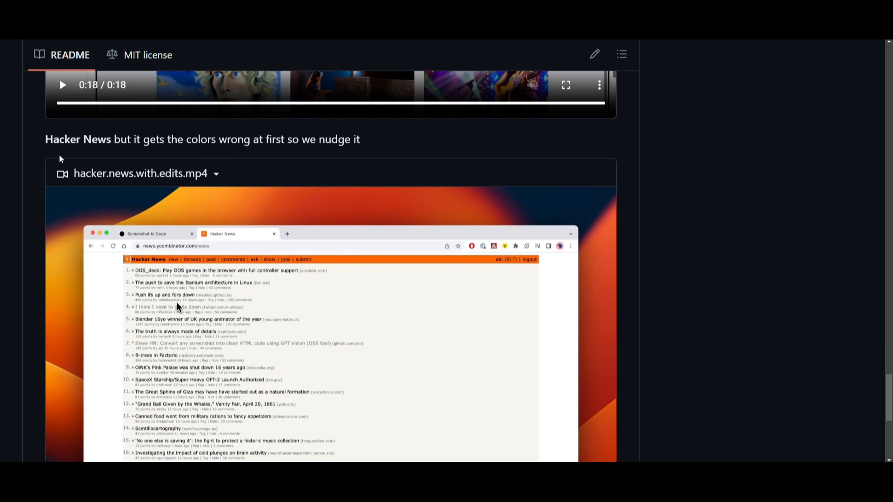
mouse_move(270, 219)
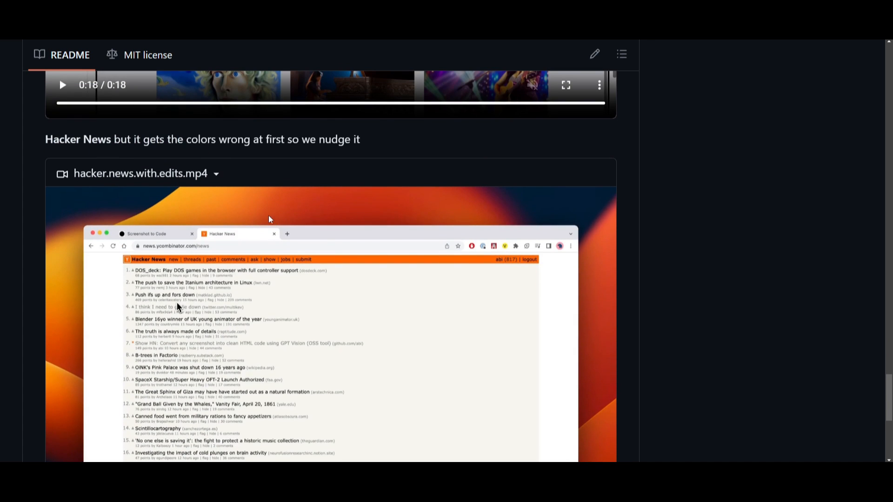
mouse_move(151, 157)
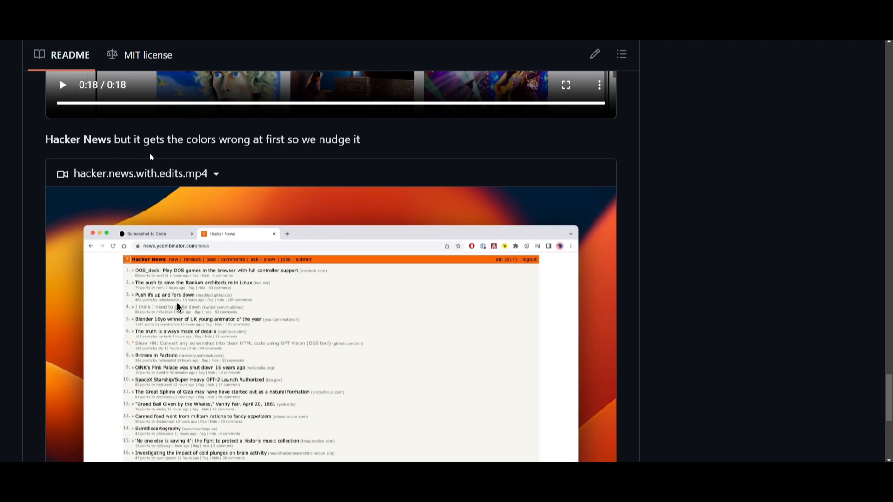
mouse_move(291, 166)
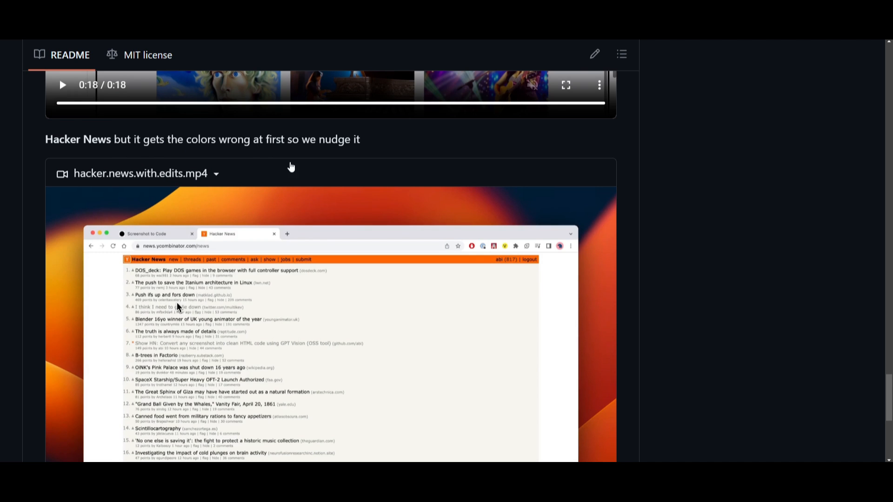
scroll("down", 3)
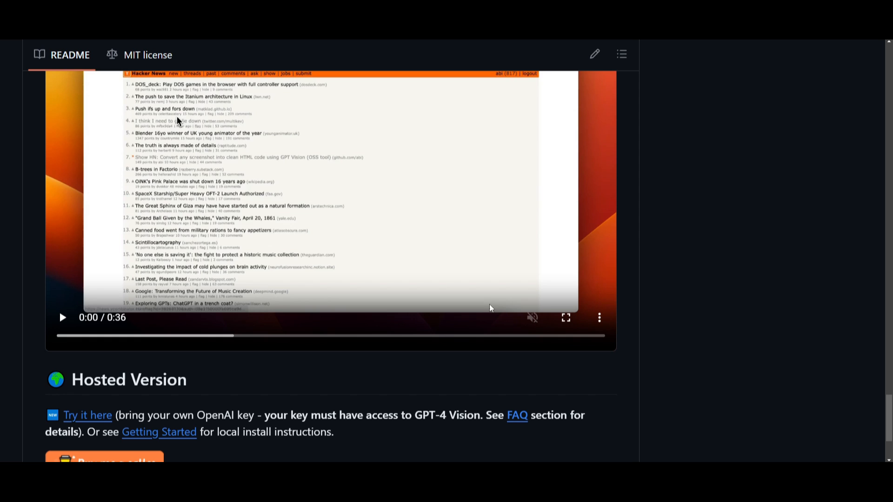
Play the README's Hacker News demo video to 0:36, ending on the orange-header clone.
left_click(565, 317)
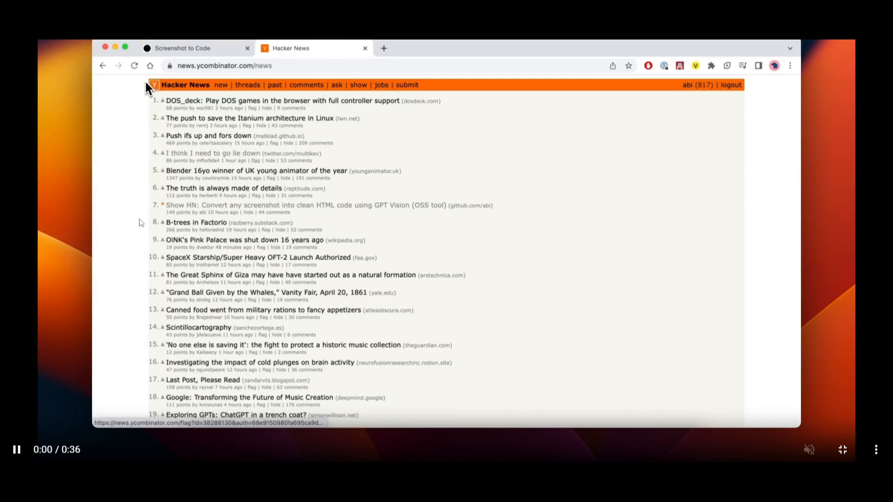
left_click(196, 48)
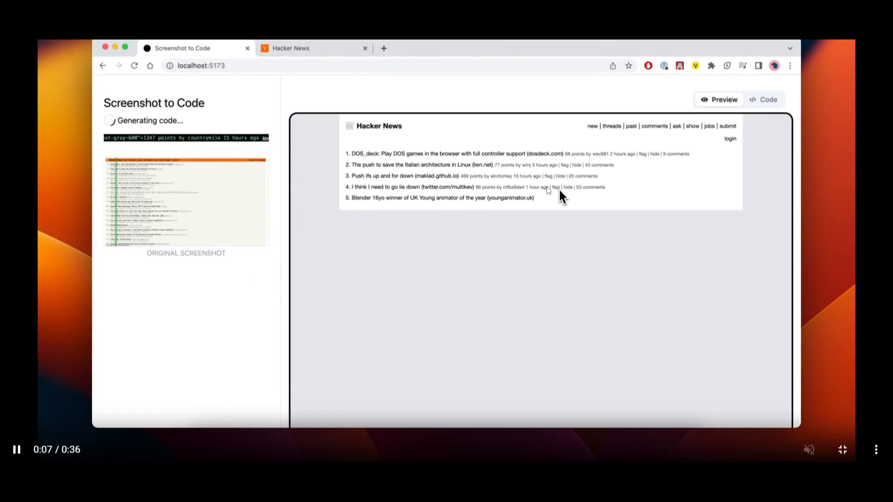
left_click(763, 99)
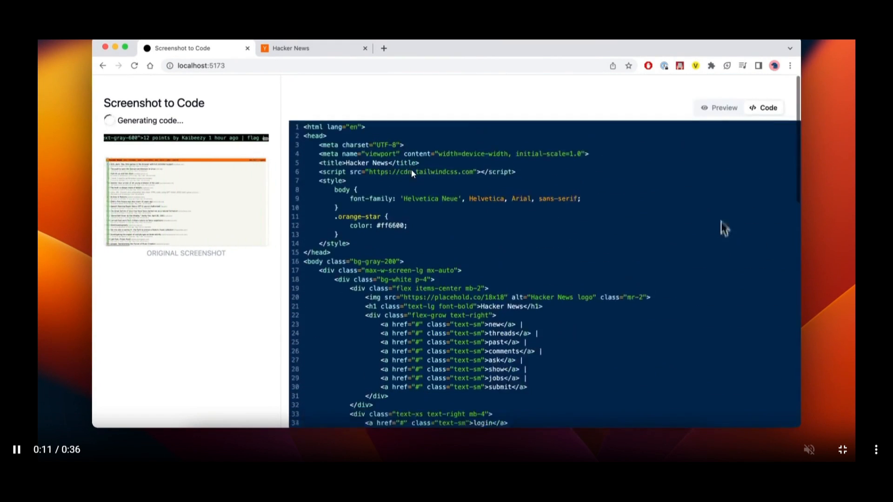
left_click(719, 100)
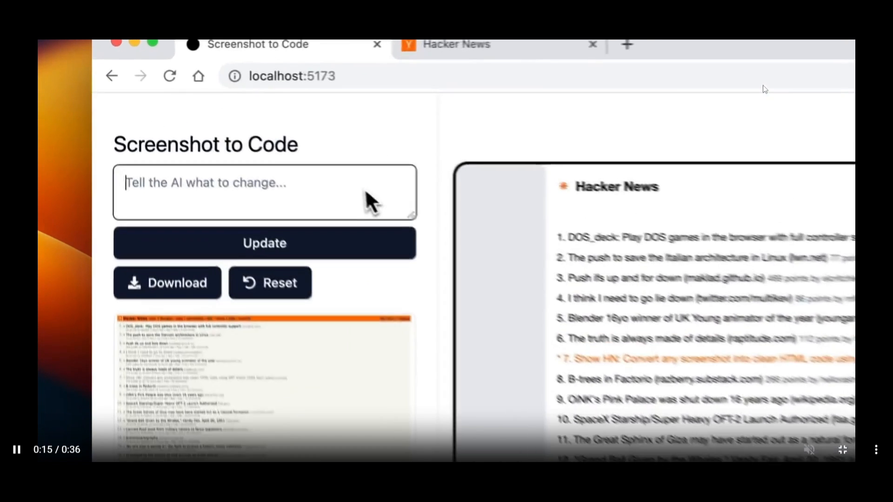
type("fix the colors. they are not corr")
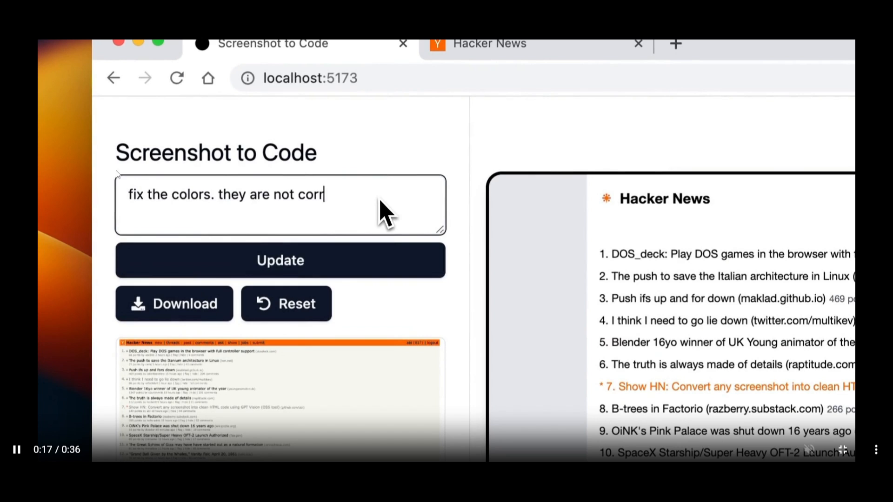
left_click(279, 261)
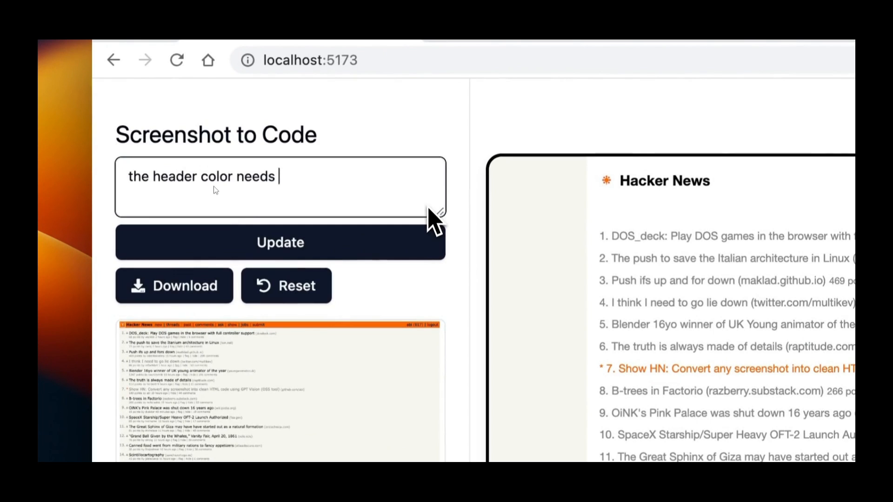
left_click(280, 242)
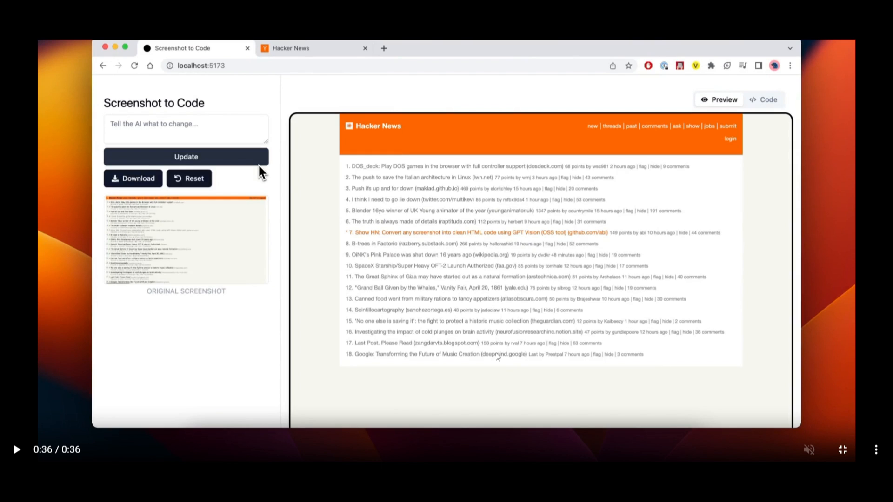
mouse_move(758, 85)
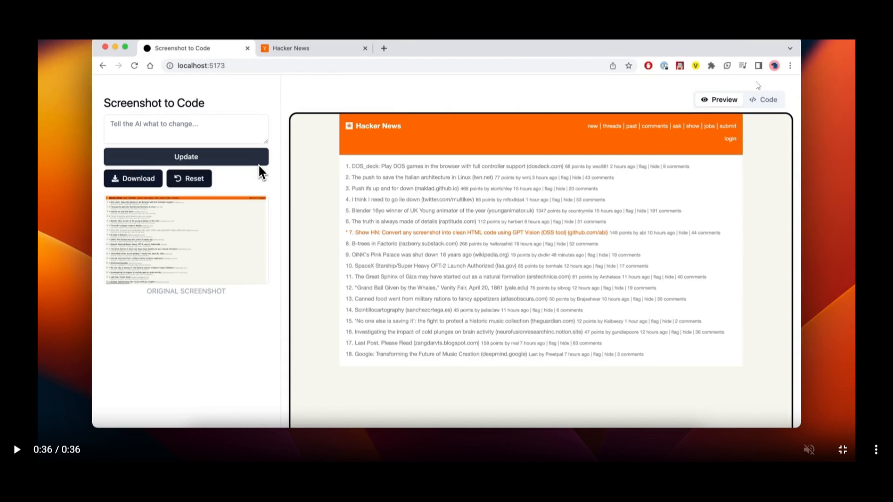
mouse_move(768, 95)
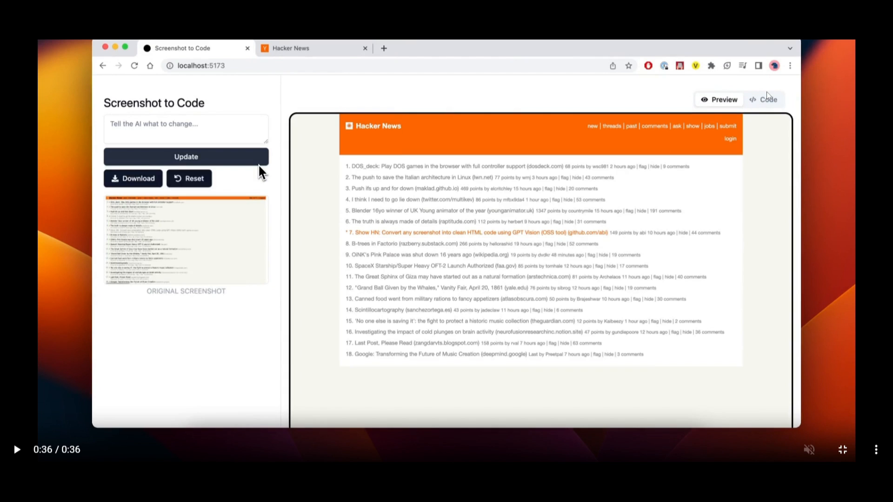
mouse_move(441, 183)
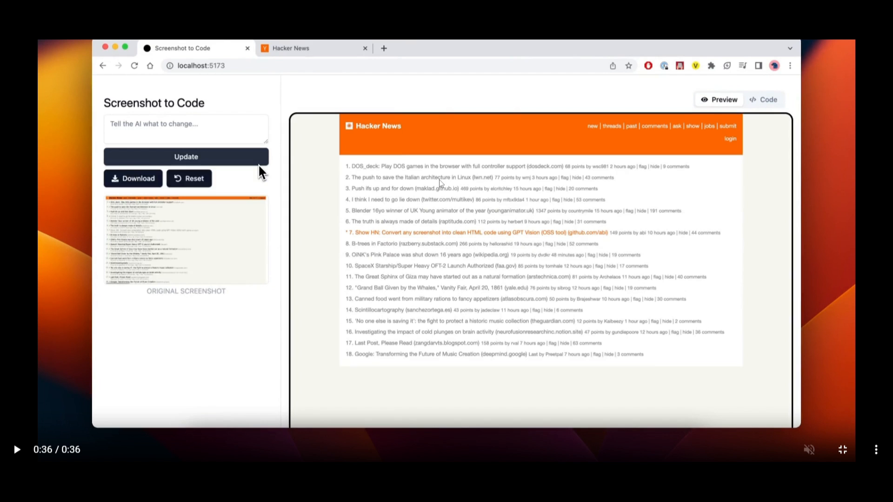
mouse_move(139, 289)
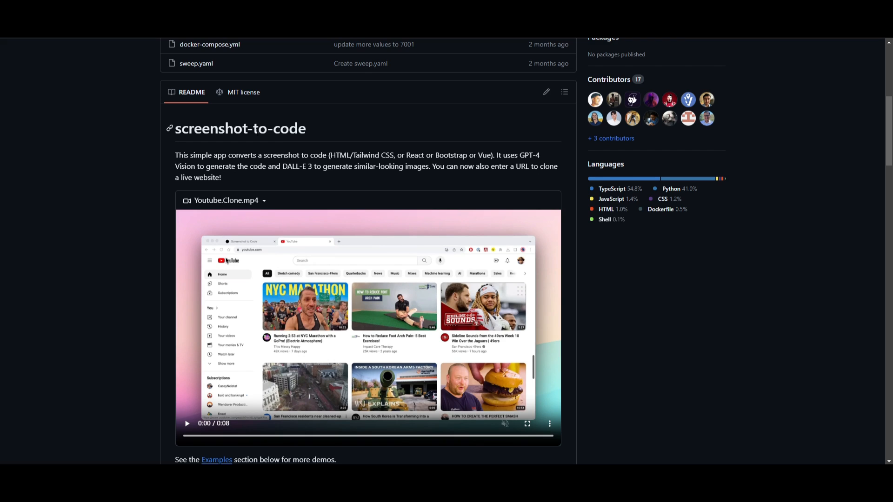
mouse_move(247, 245)
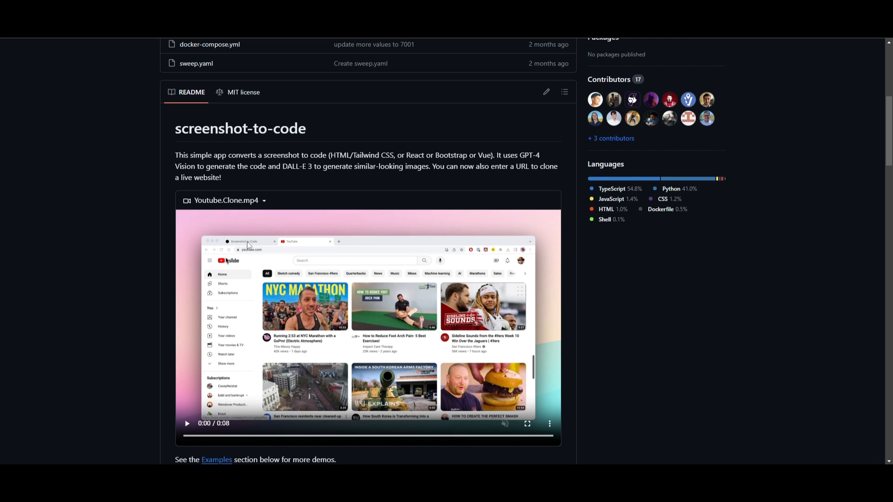
mouse_move(104, 213)
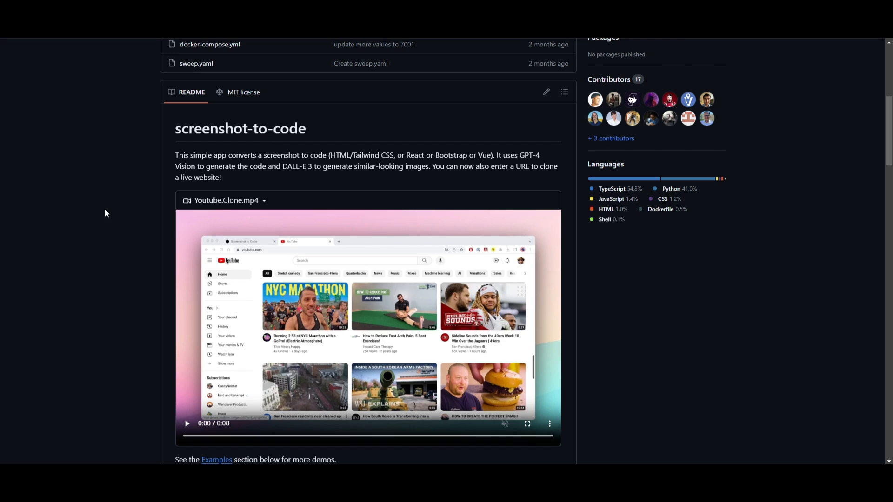
mouse_move(88, 114)
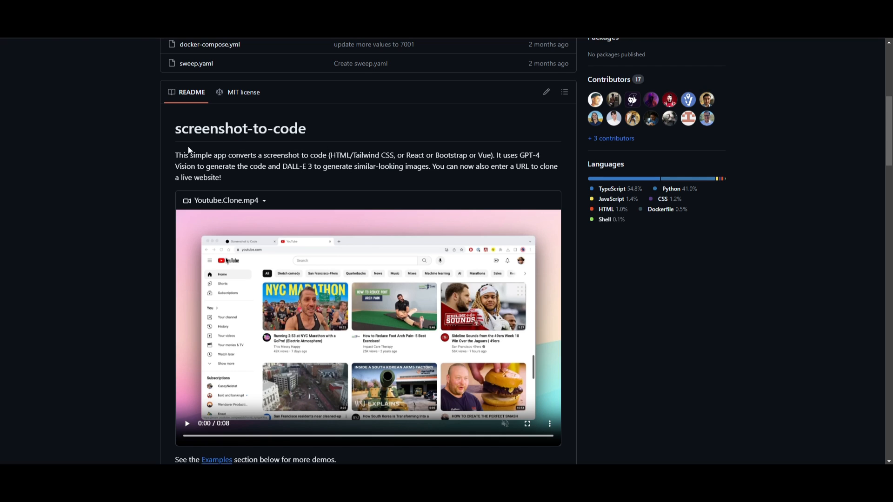
mouse_move(221, 205)
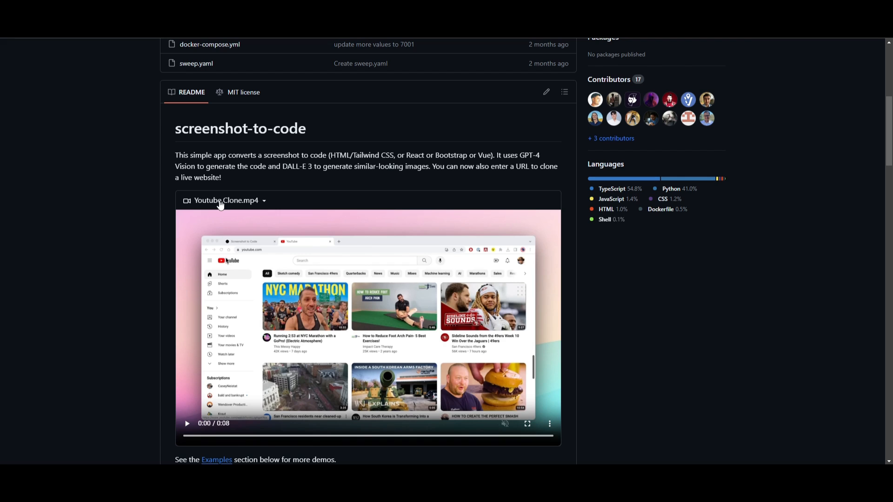
mouse_move(190, 203)
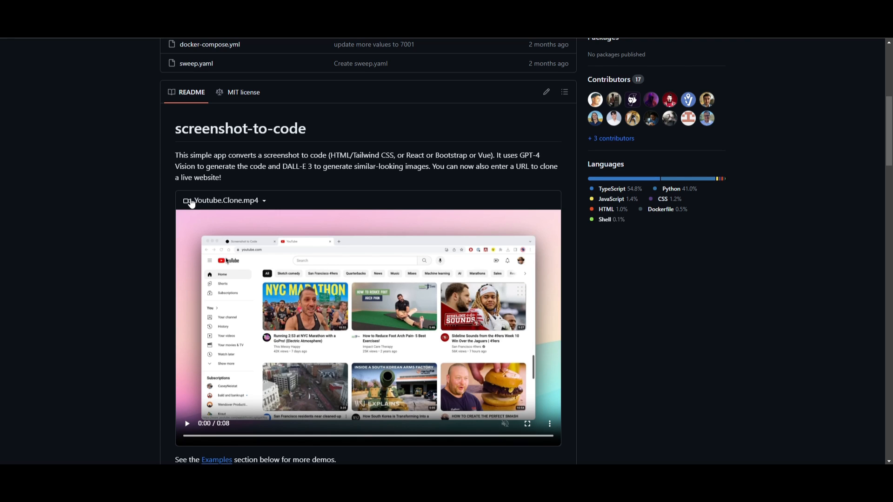
mouse_move(157, 228)
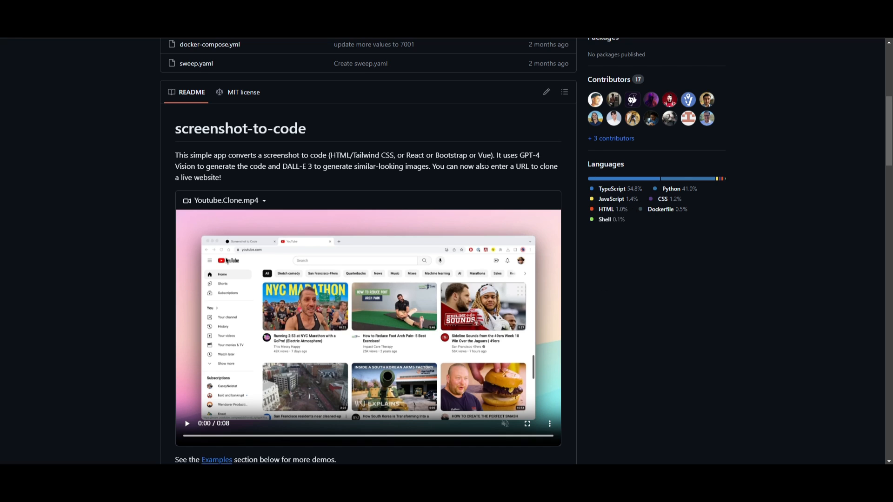
mouse_move(452, 165)
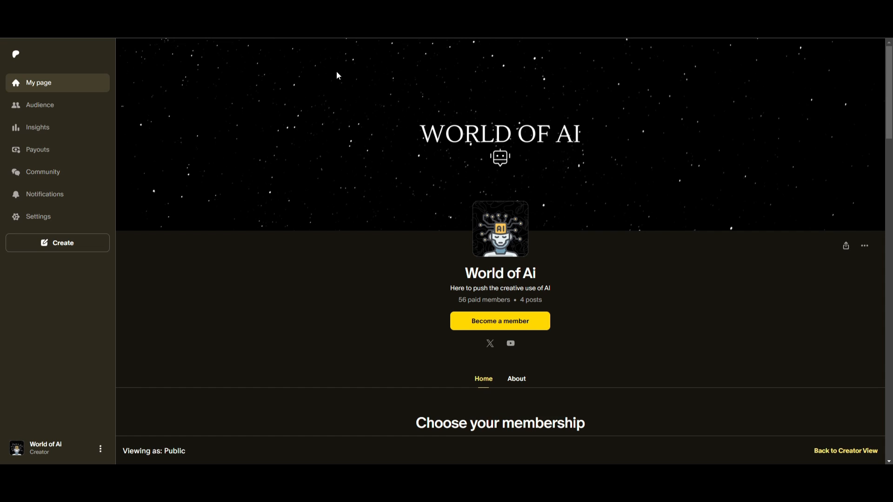
mouse_move(536, 206)
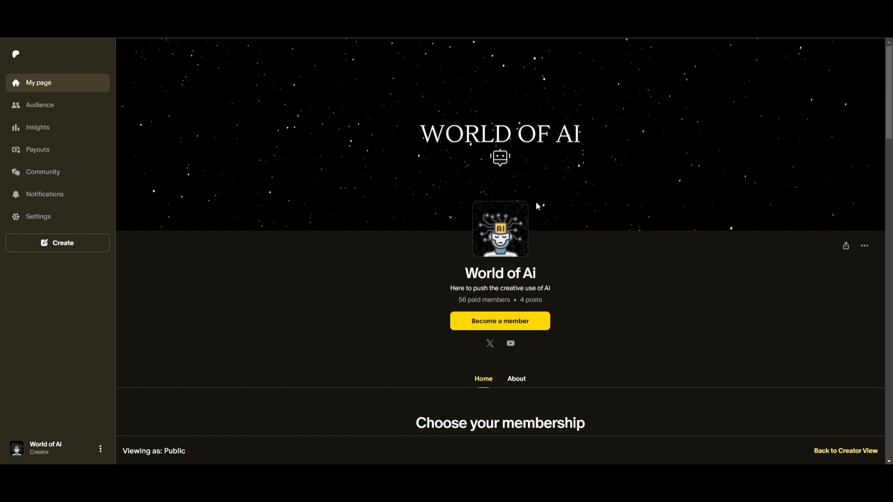
mouse_move(369, 190)
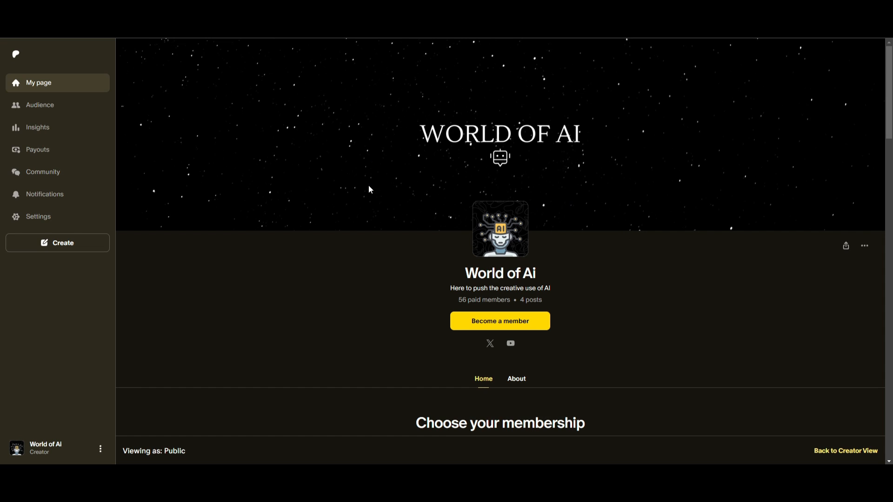
mouse_move(353, 220)
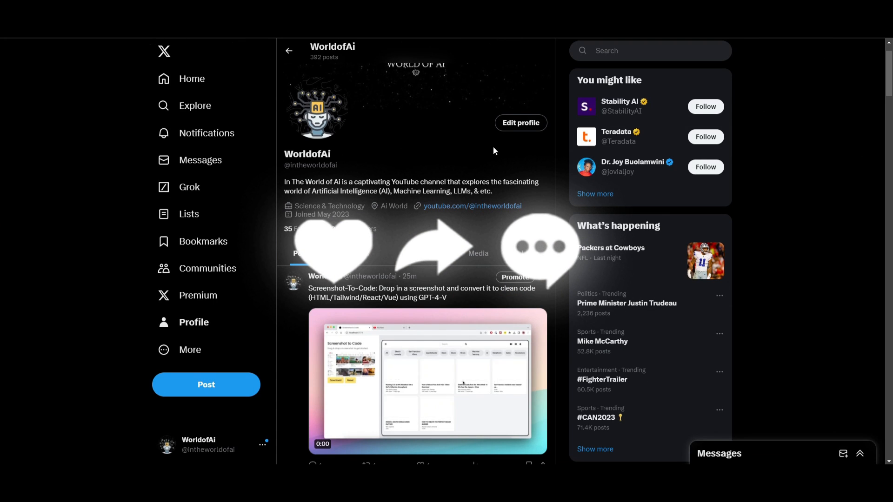
Scroll down the World of AI channel page.
scroll("down", 3)
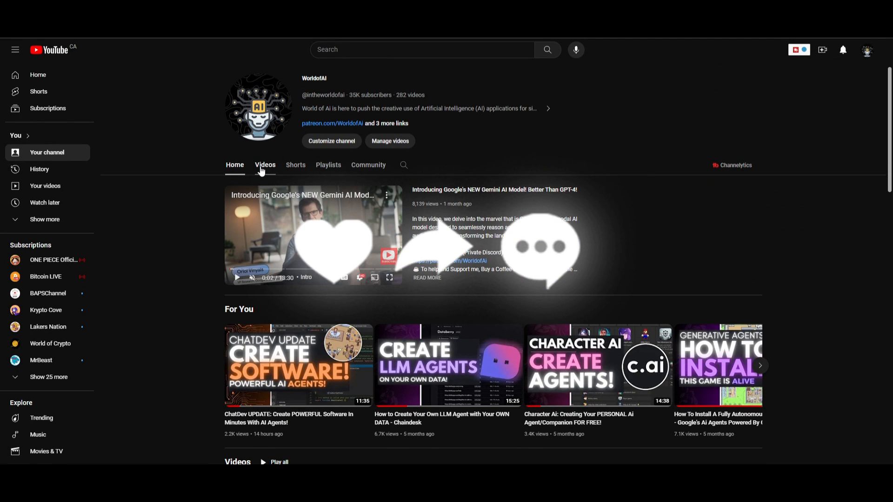
Open the World of AI Videos tab and scroll down to uploads from two months ago.
left_click(264, 164)
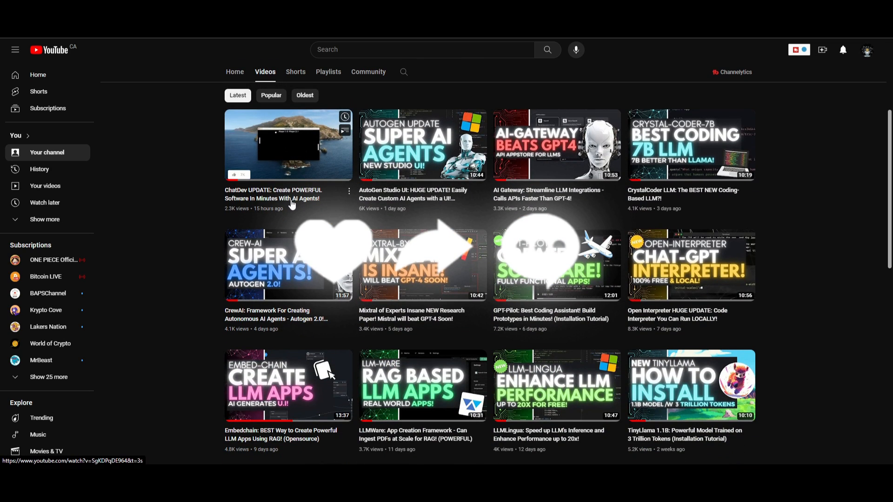
scroll("down", 3)
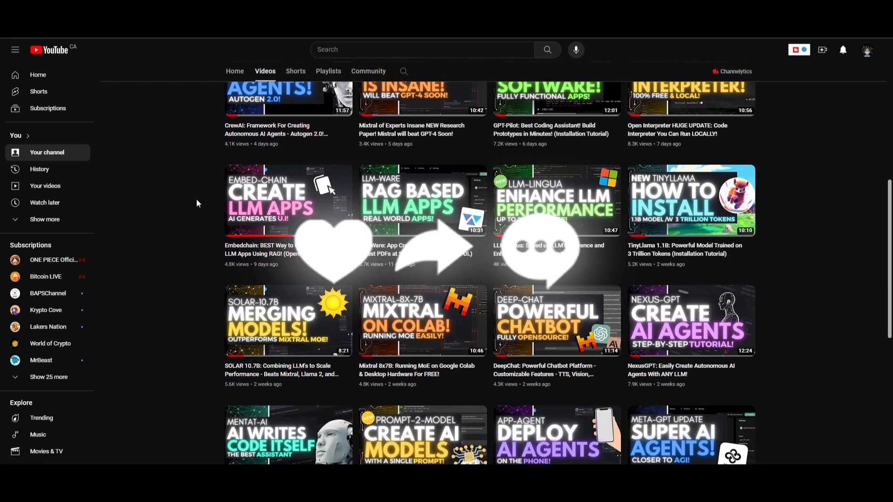
scroll("down", 3)
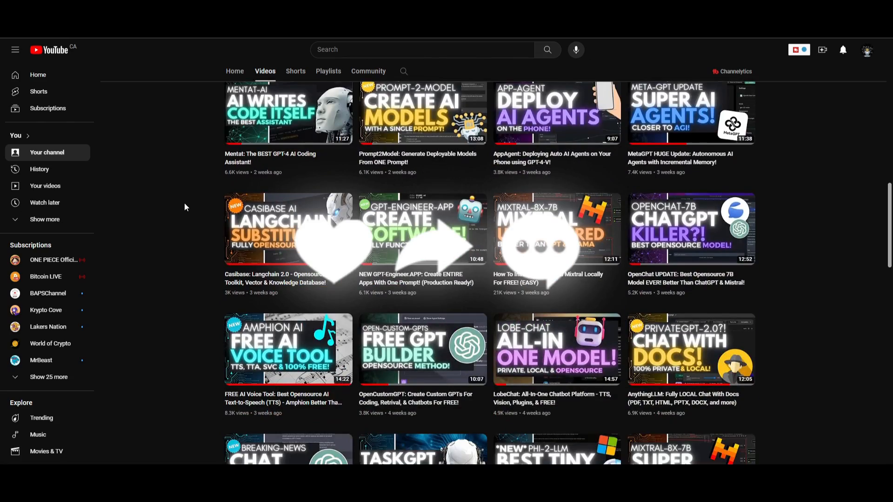
scroll("down", 3)
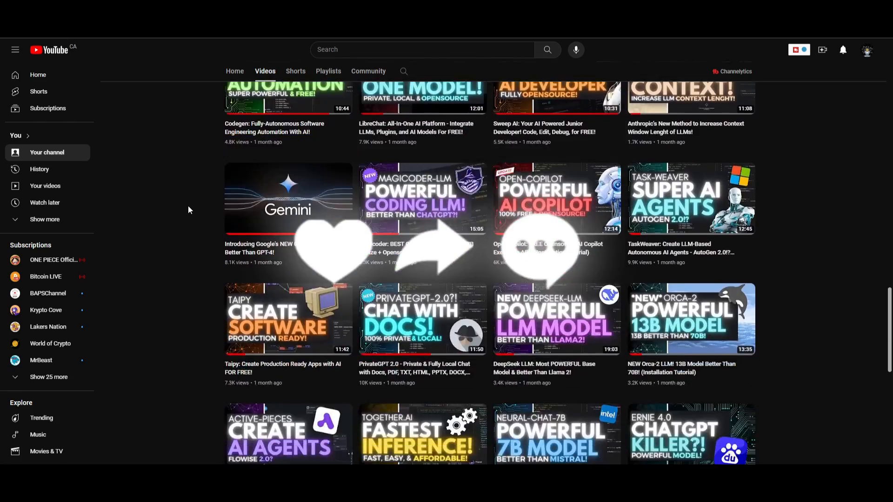
scroll("down", 3)
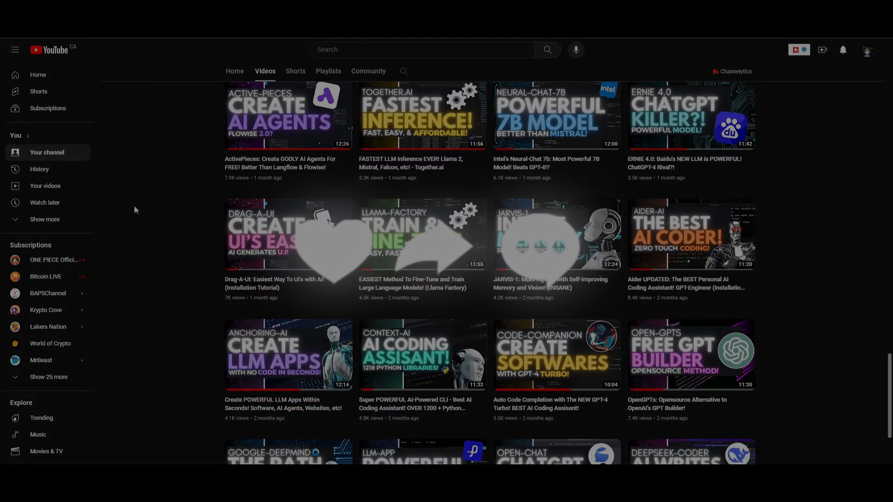